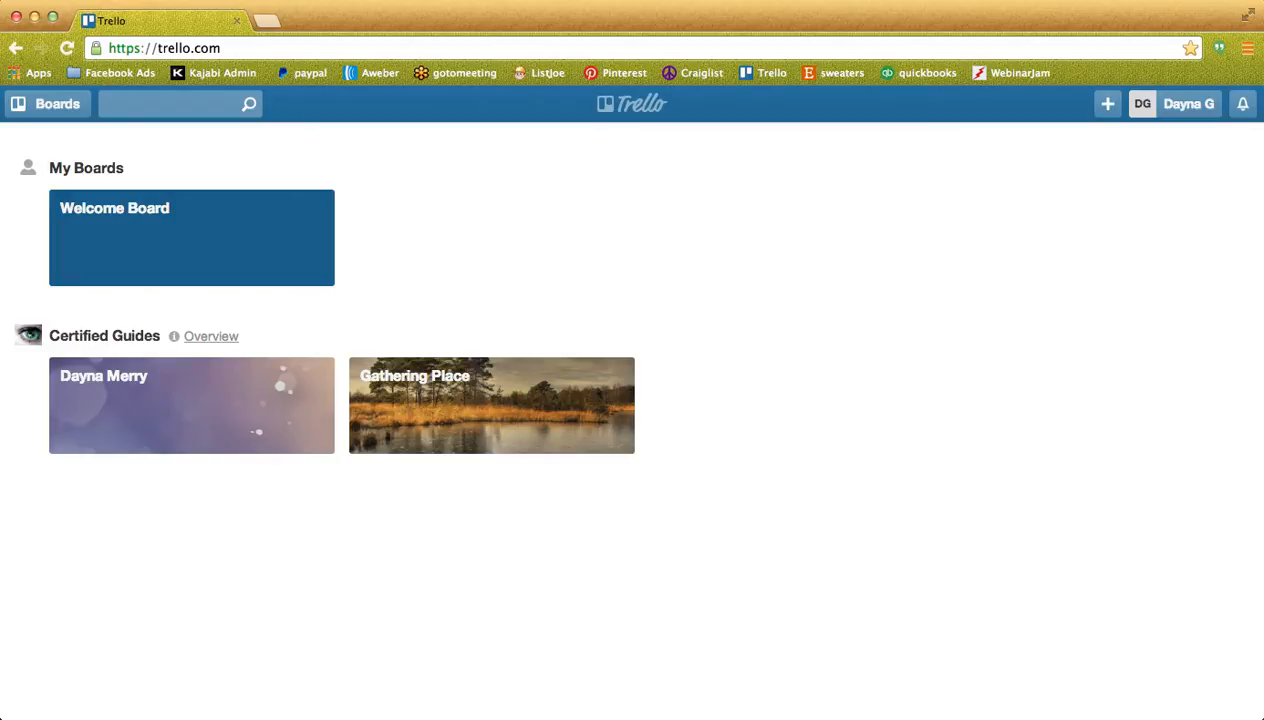
mouse_move(578, 115)
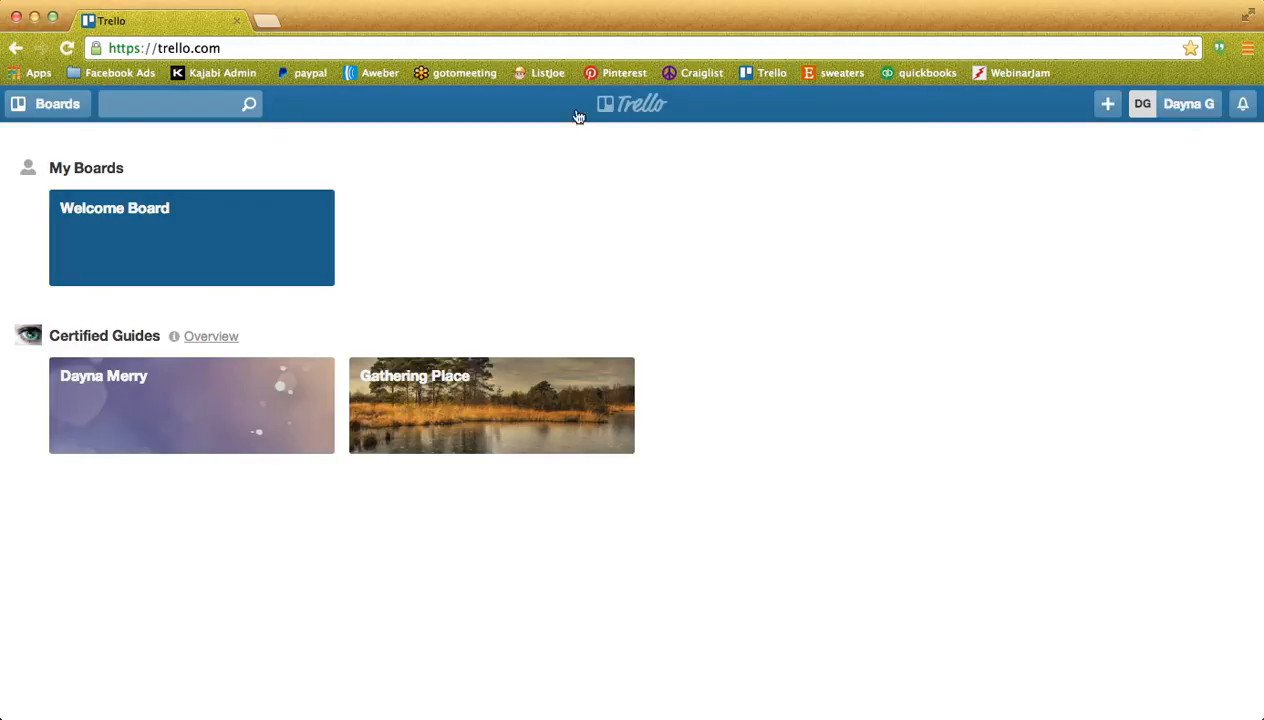
mouse_move(616, 308)
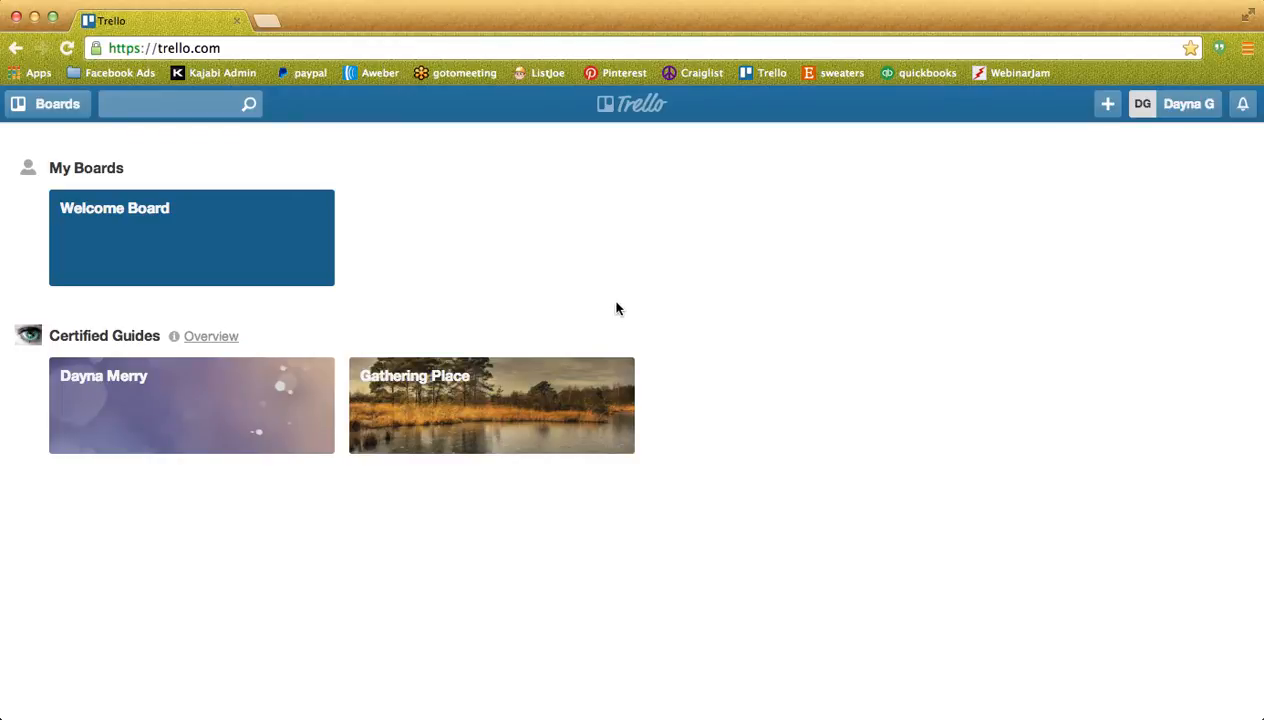
mouse_move(810, 250)
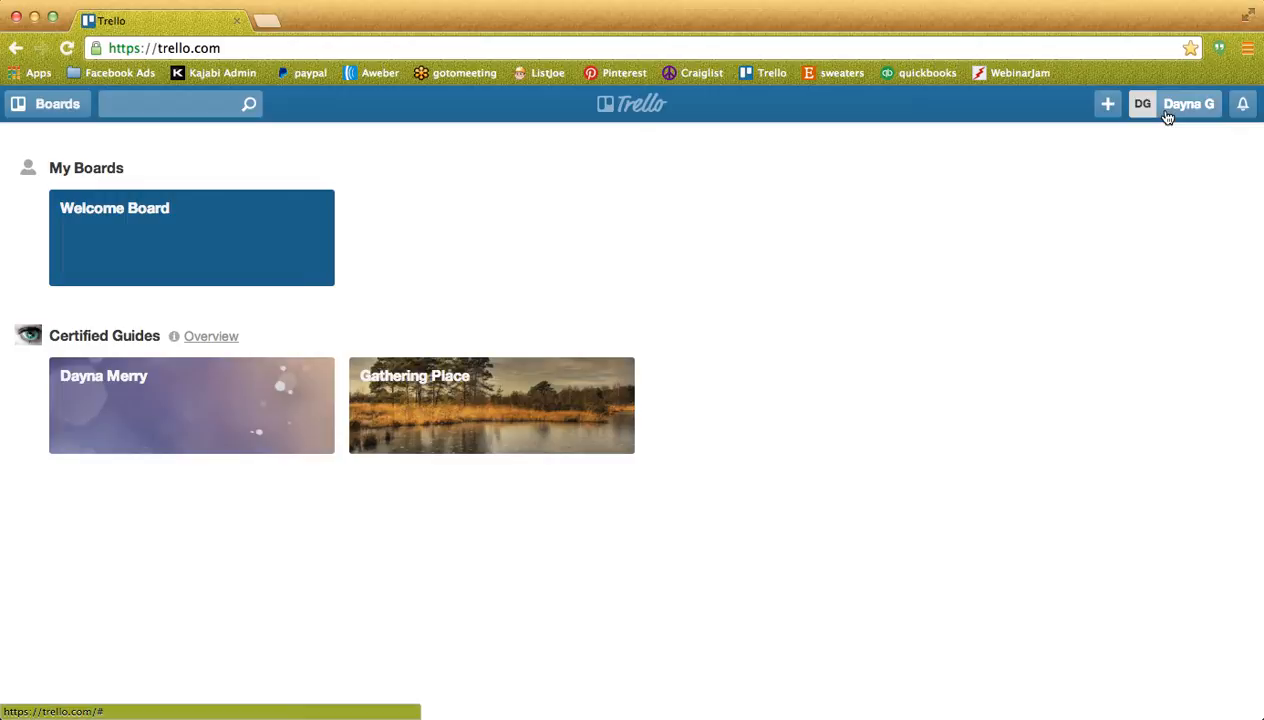
Open the Gathering Place board from the home page.
click(1188, 103)
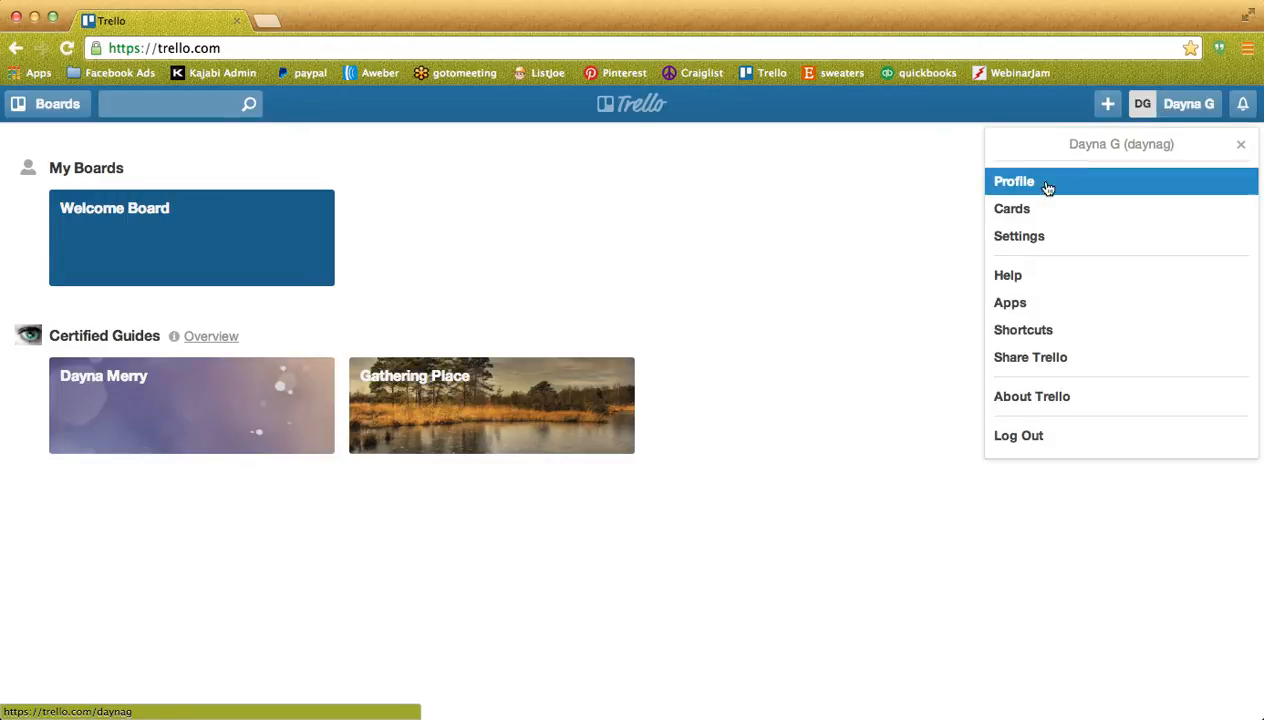
mouse_move(1044, 209)
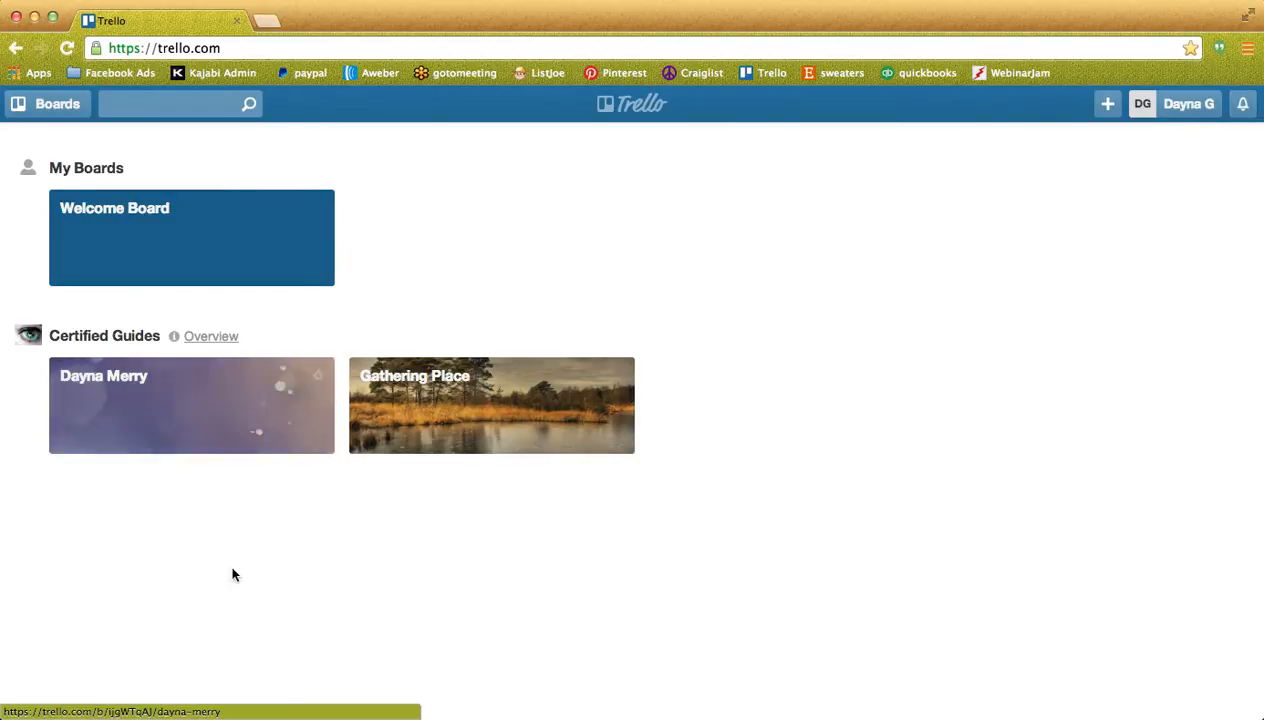
mouse_move(420, 392)
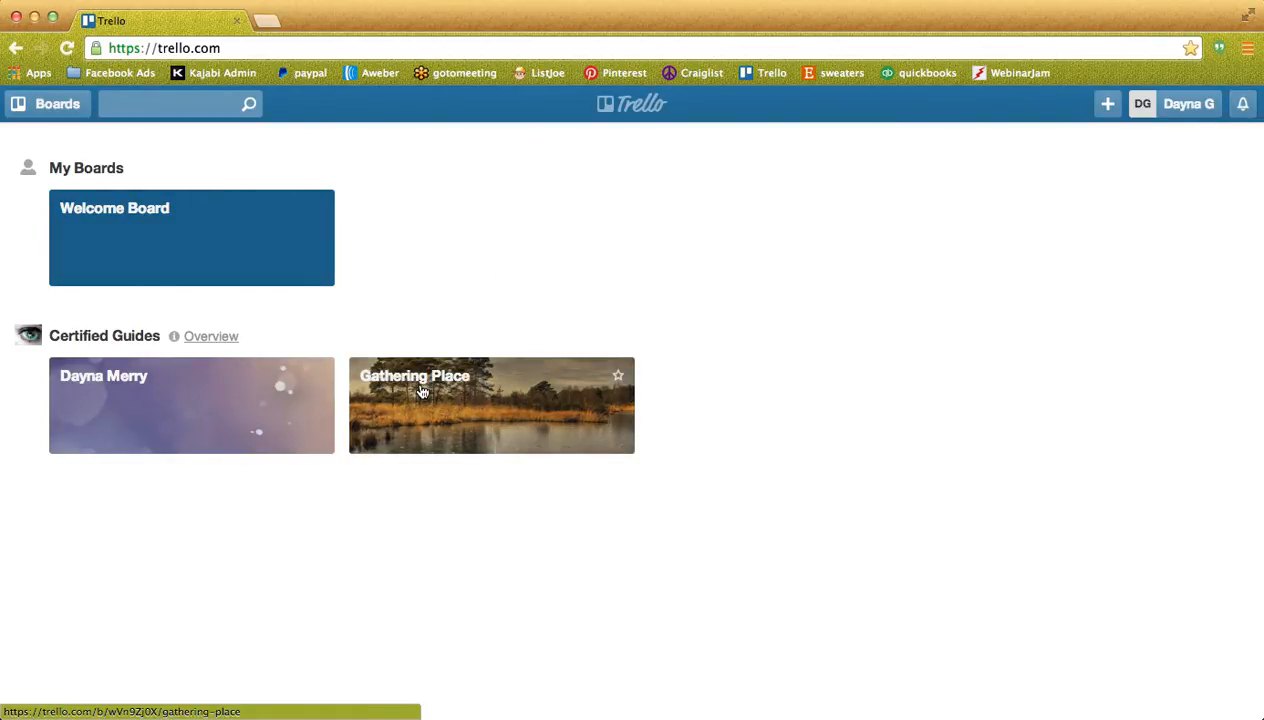
click(491, 405)
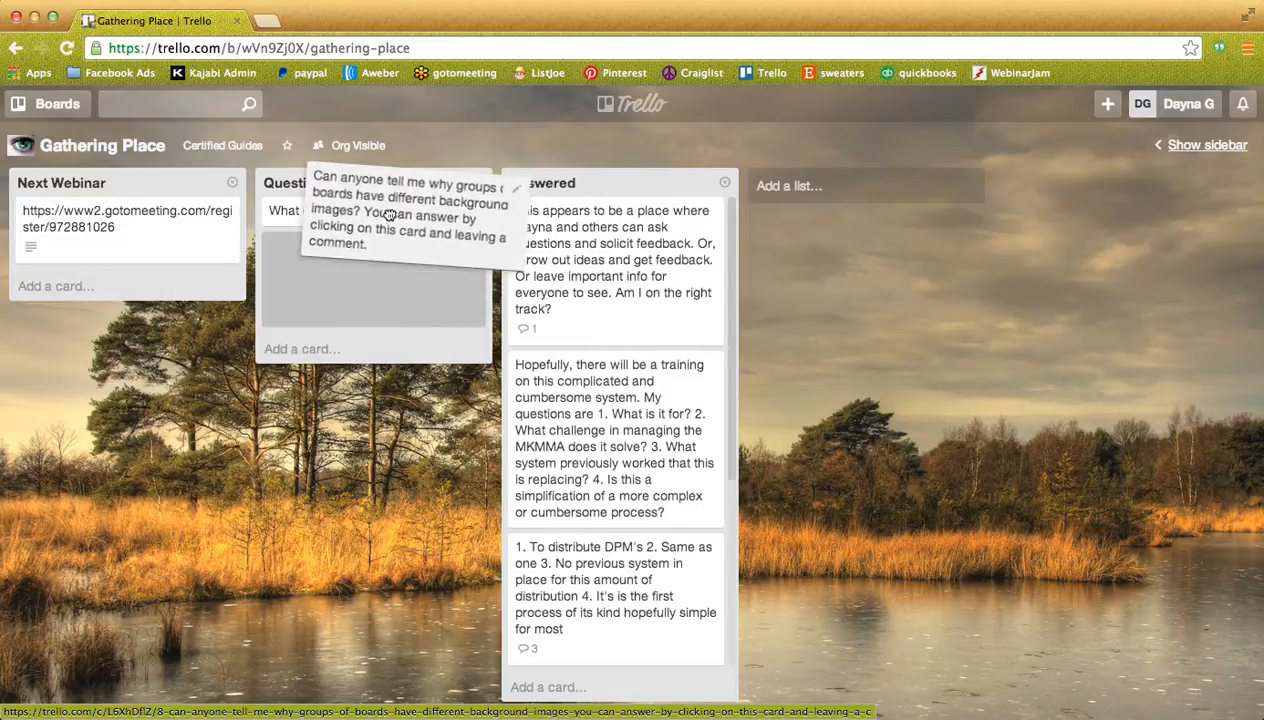
mouse_move(457, 230)
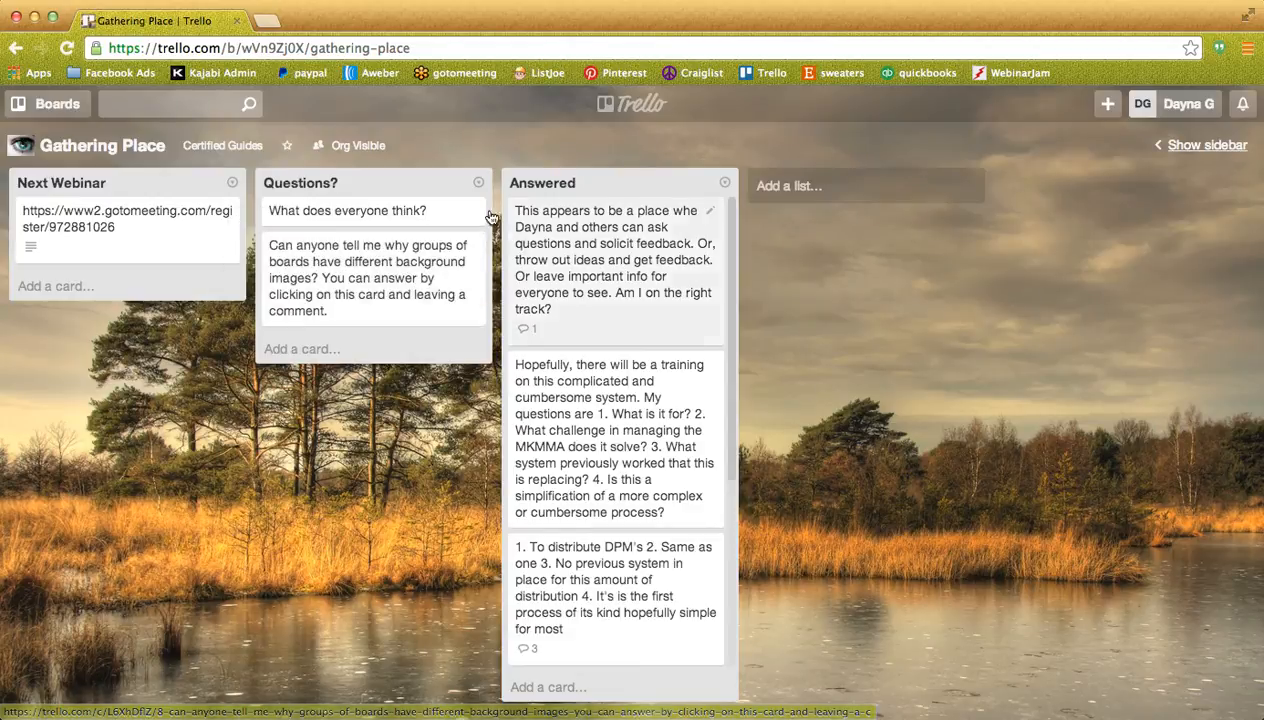
mouse_move(960, 287)
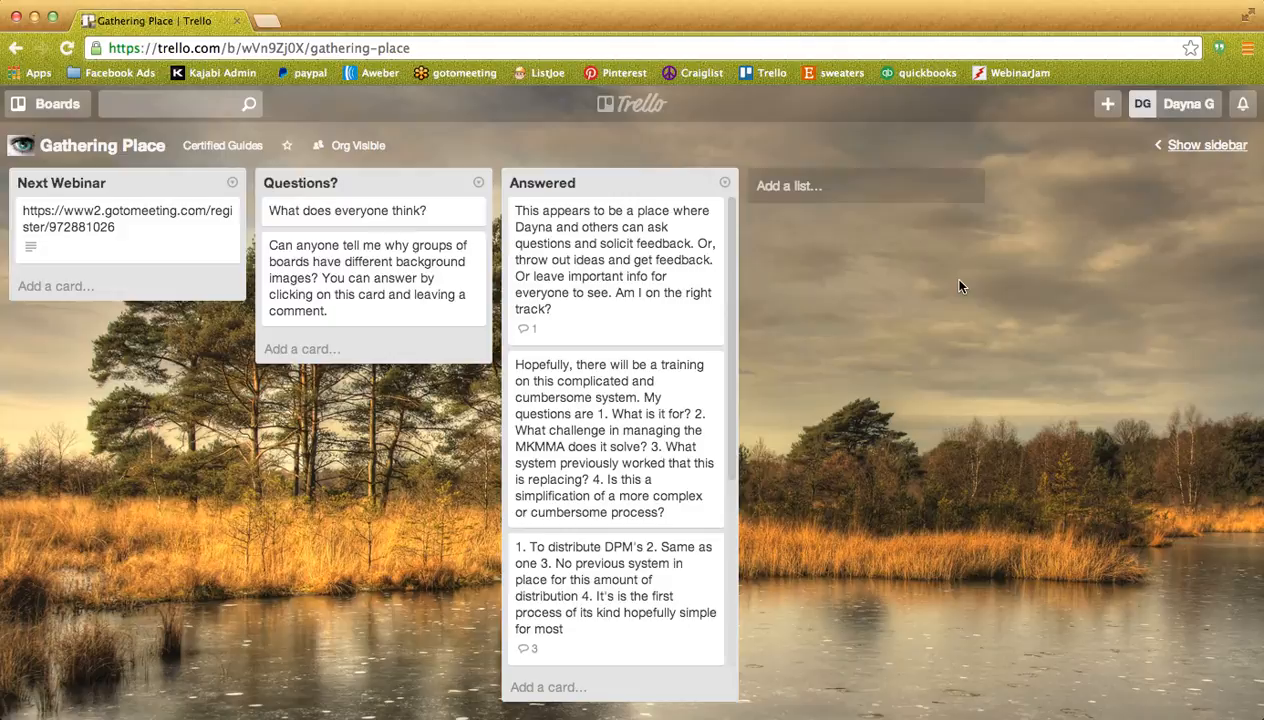
mouse_move(797, 195)
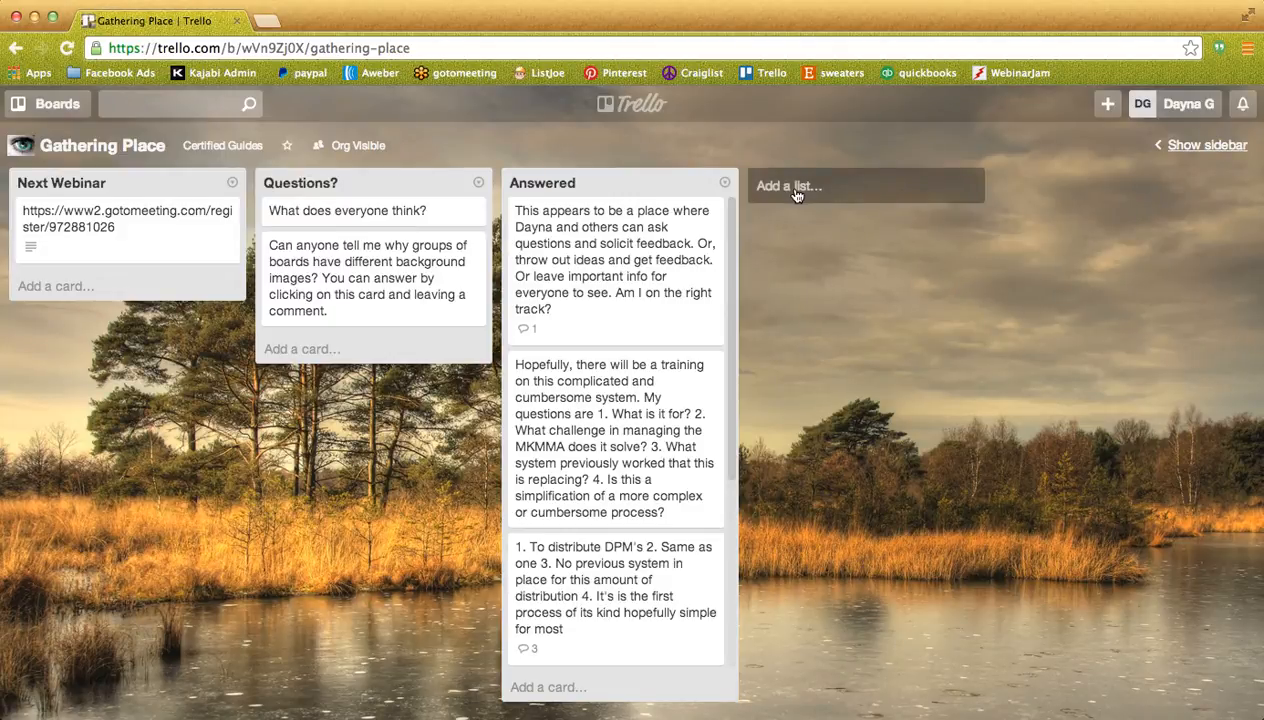
Start adding a new list to the board, then cancel it.
click(865, 185)
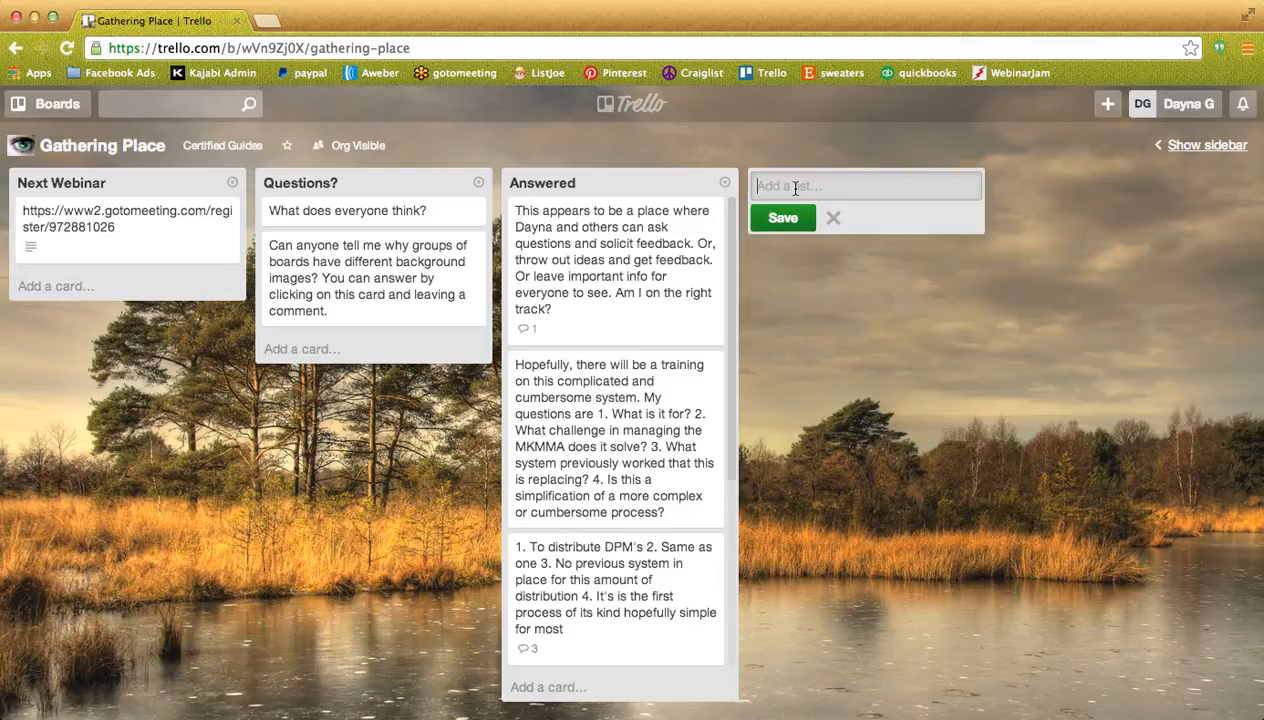
mouse_move(835, 219)
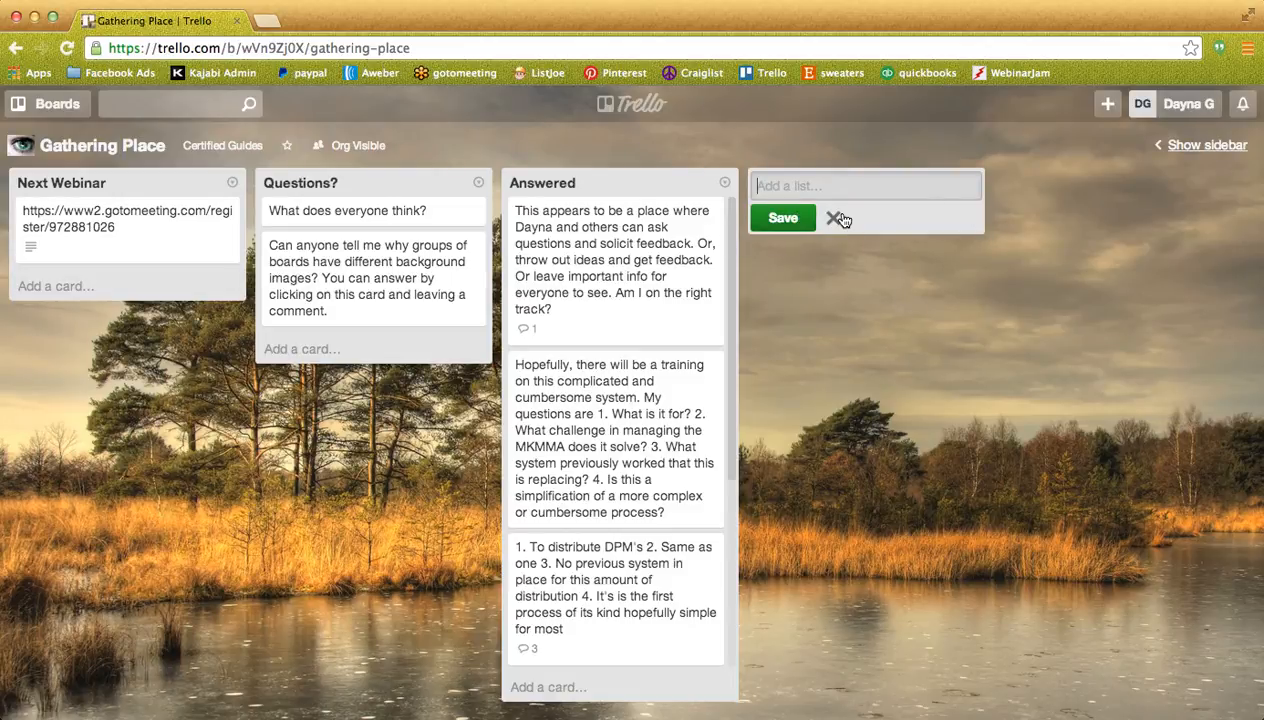
click(834, 218)
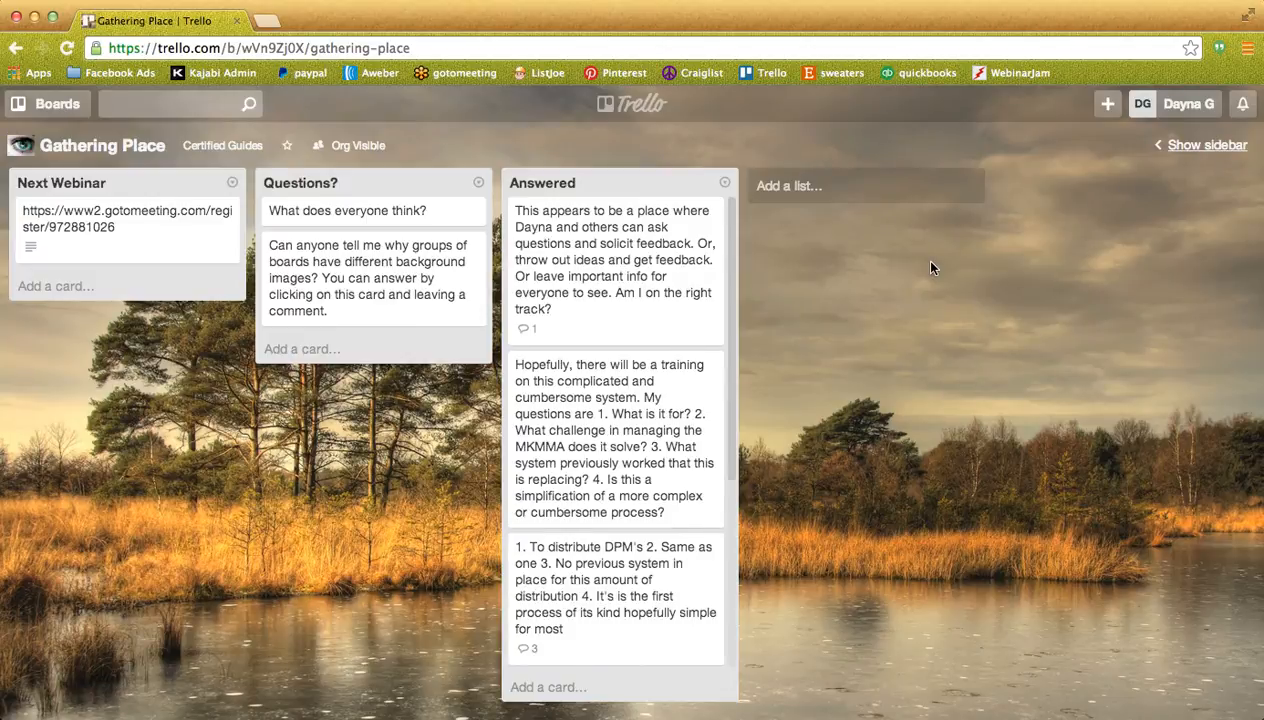
mouse_move(907, 308)
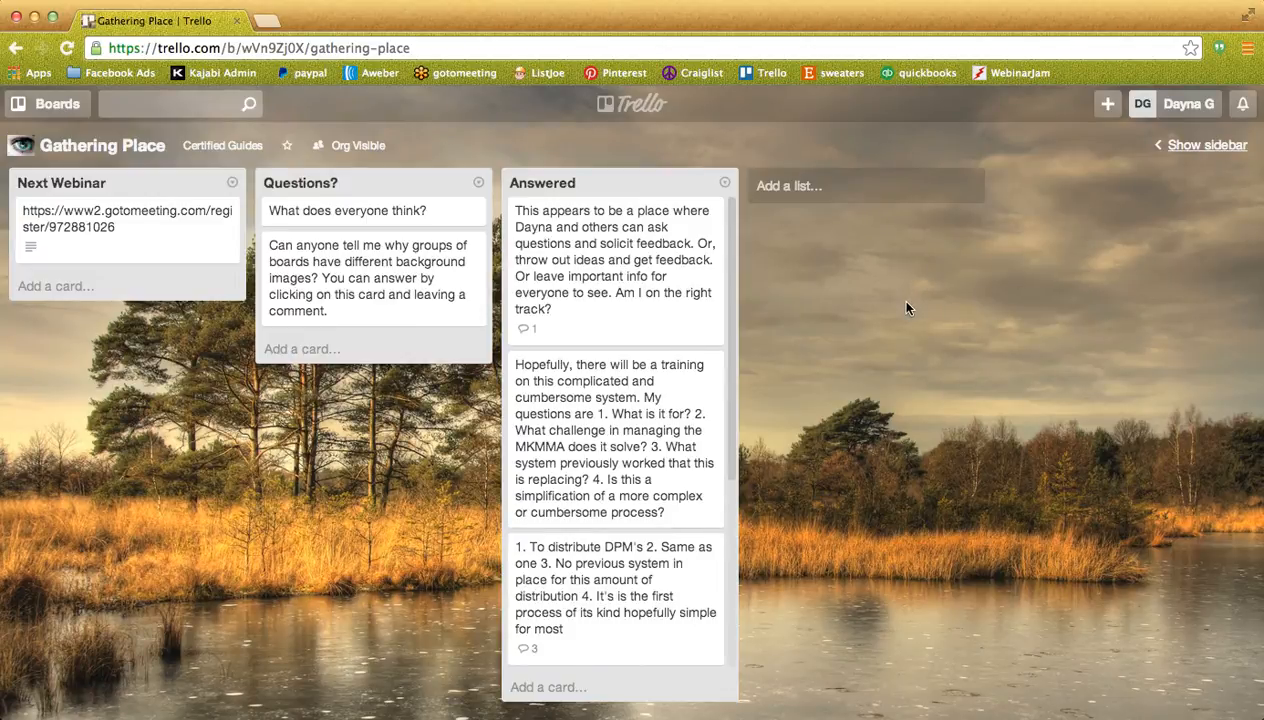
mouse_move(878, 281)
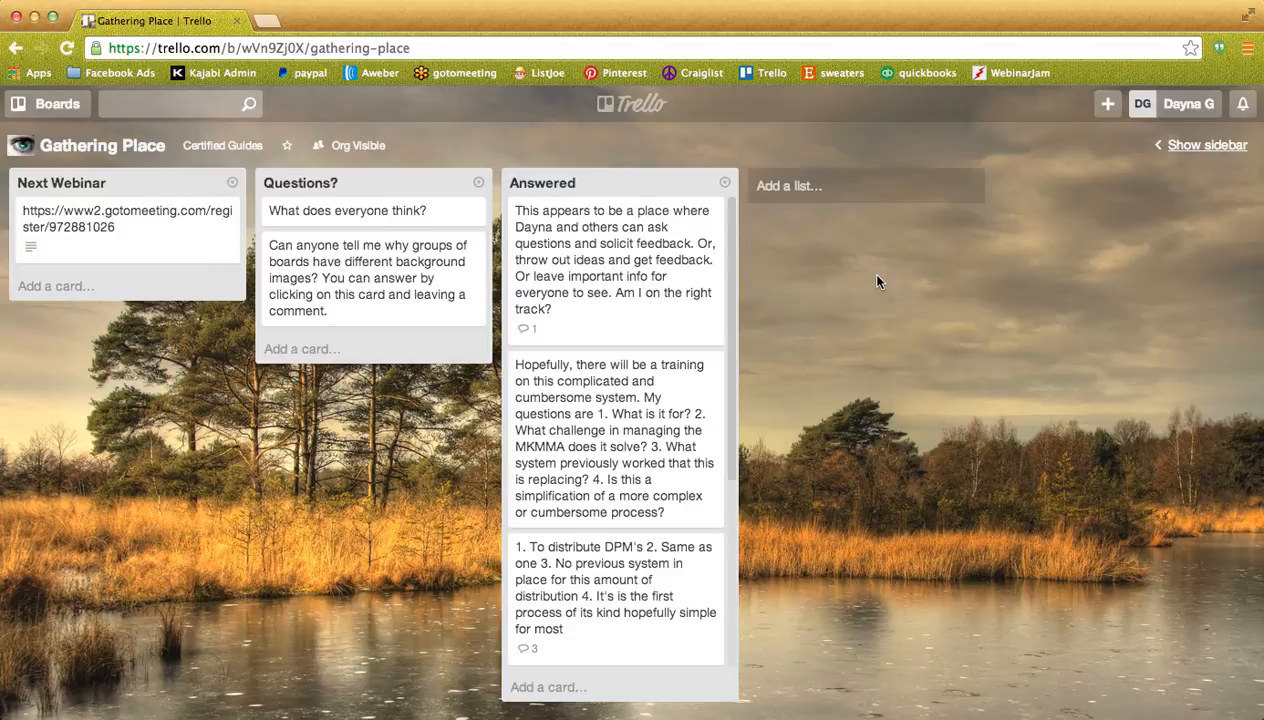
mouse_move(630, 103)
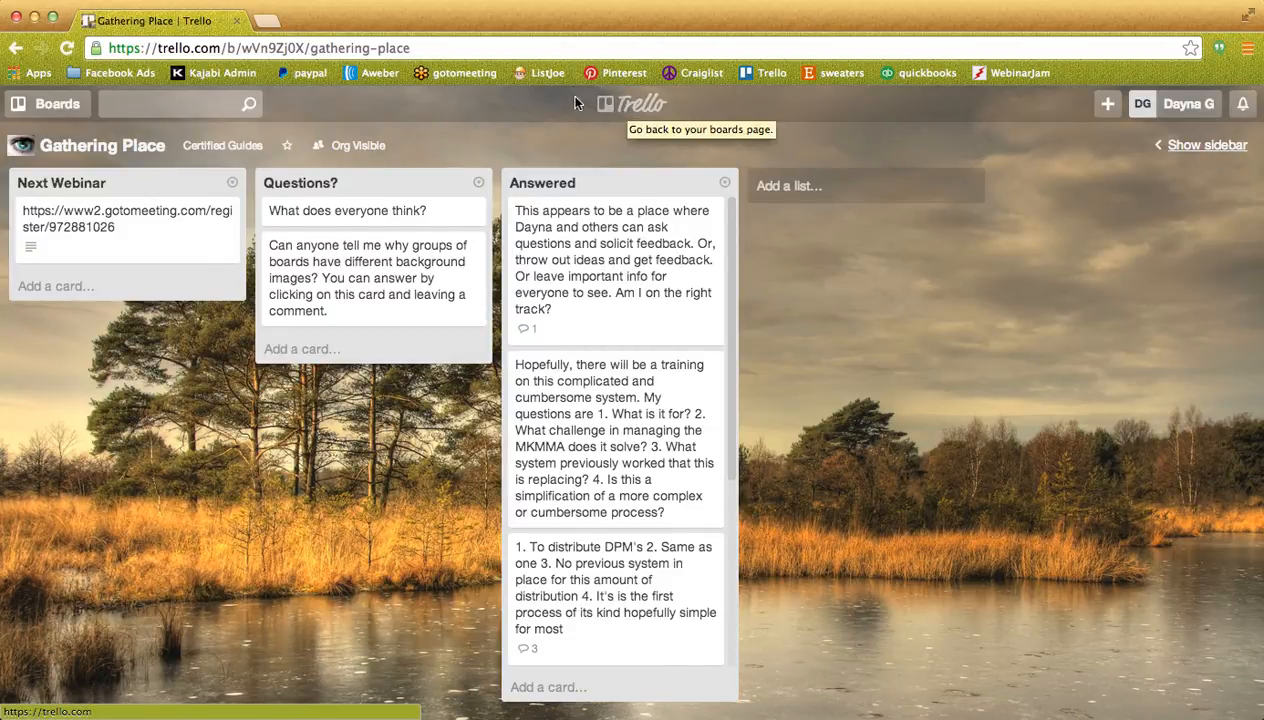
mouse_move(630, 110)
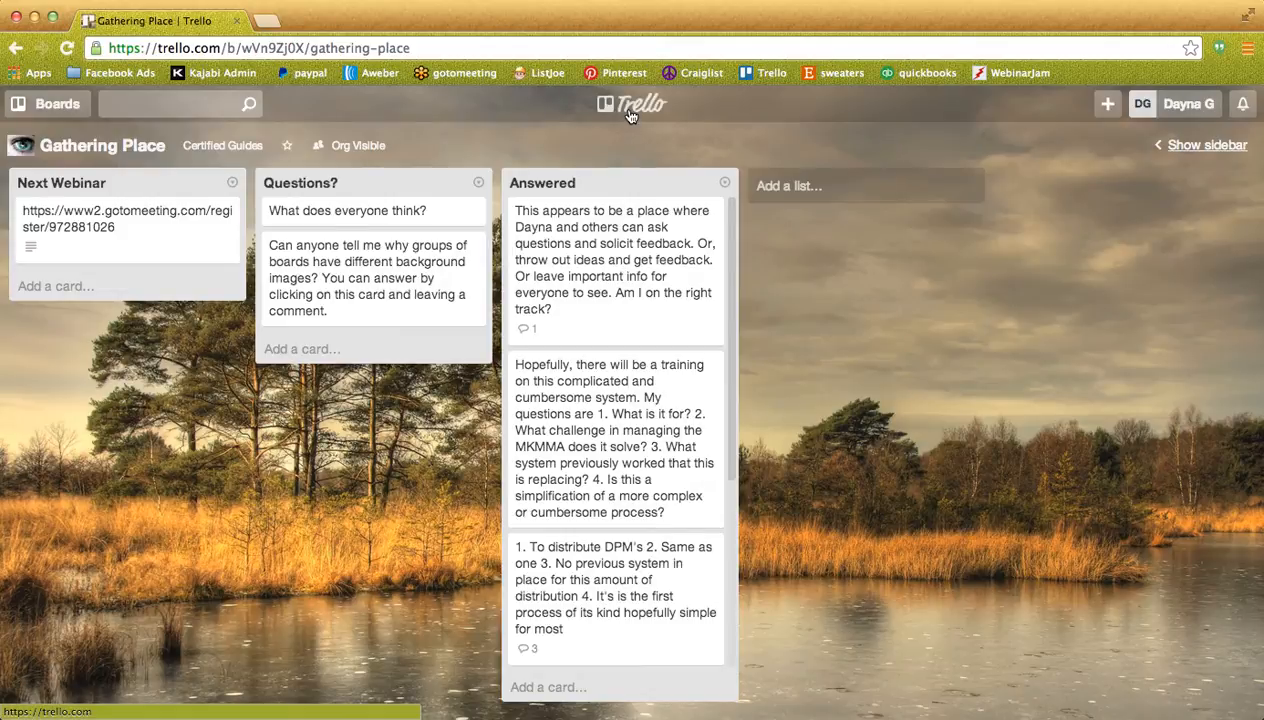
mouse_move(637, 104)
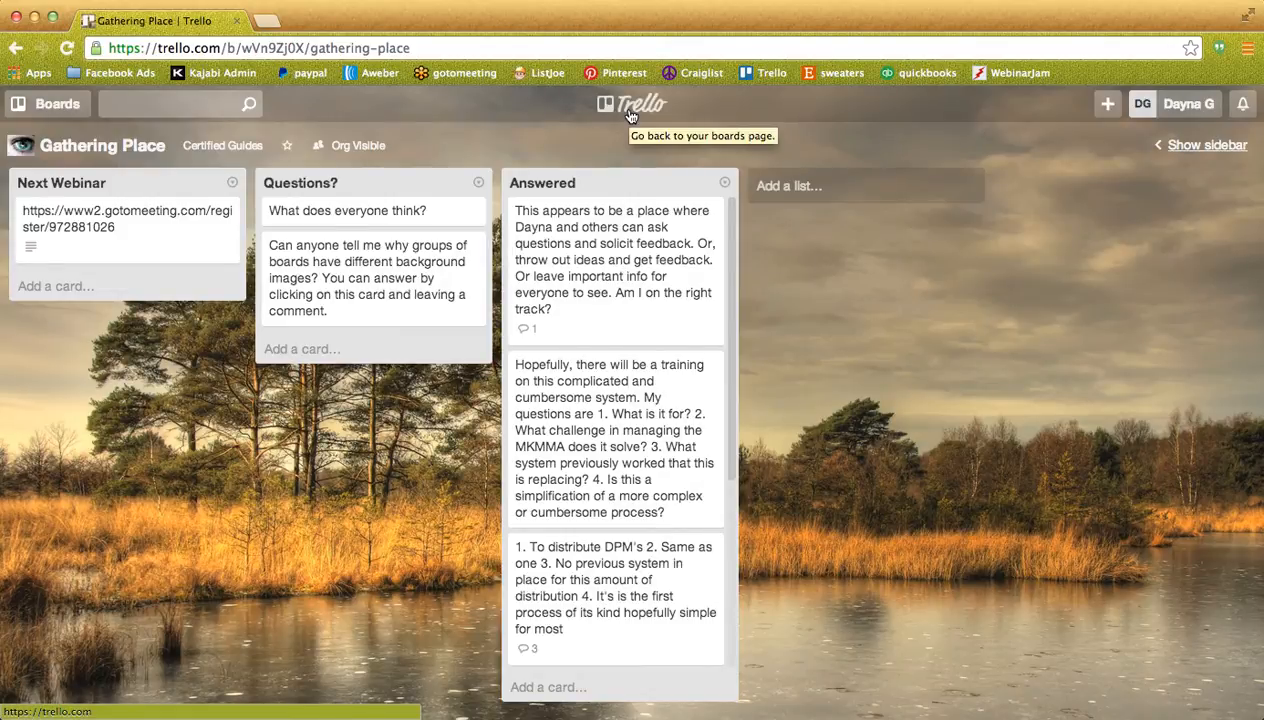
click(631, 103)
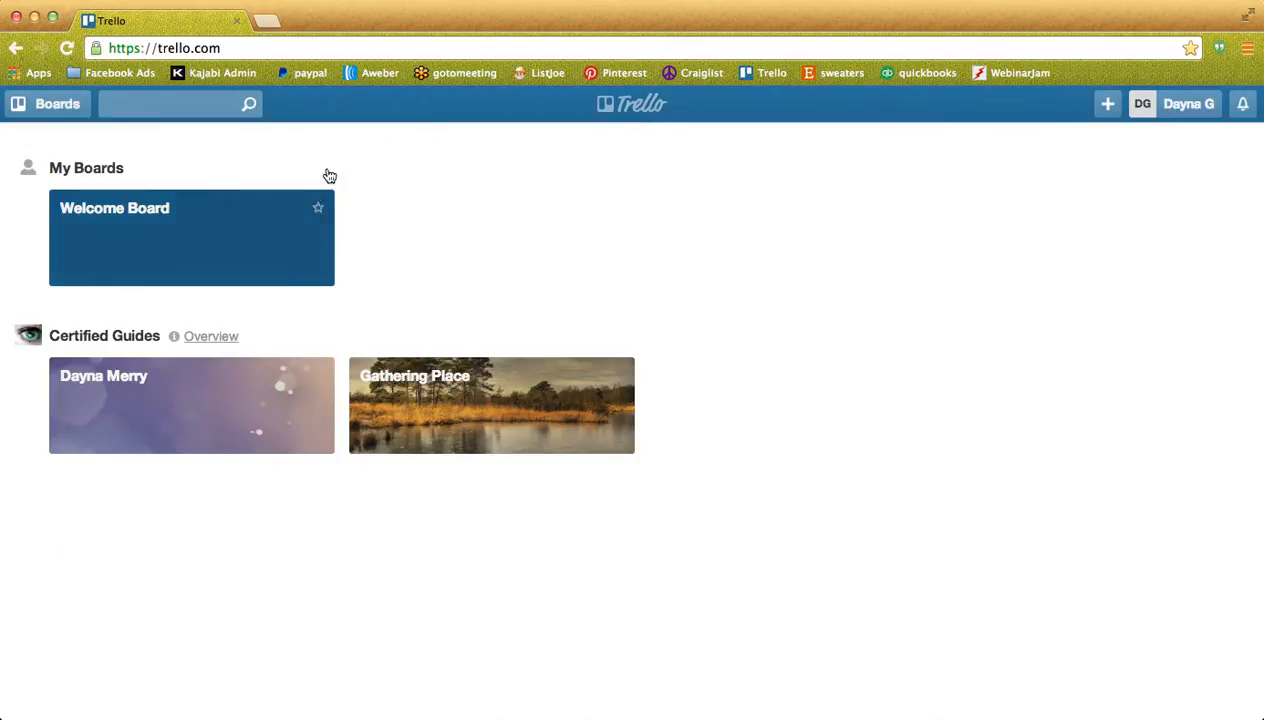
mouse_move(172, 419)
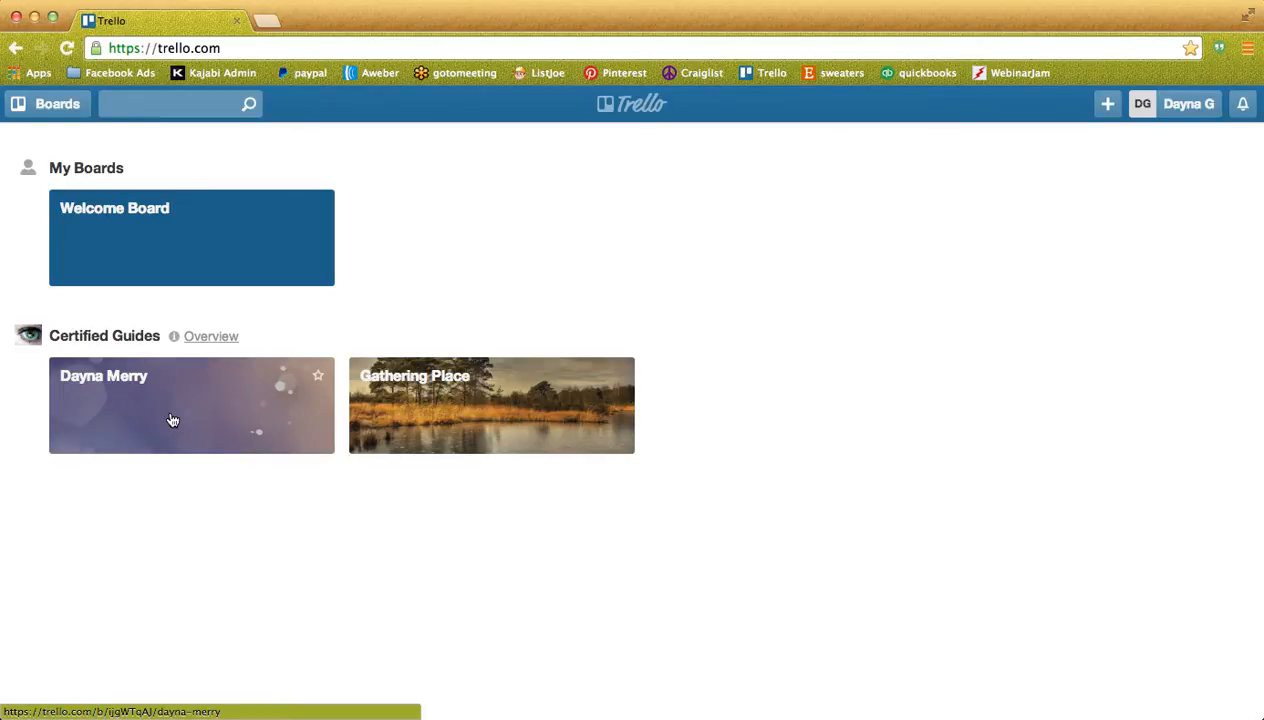
click(172, 419)
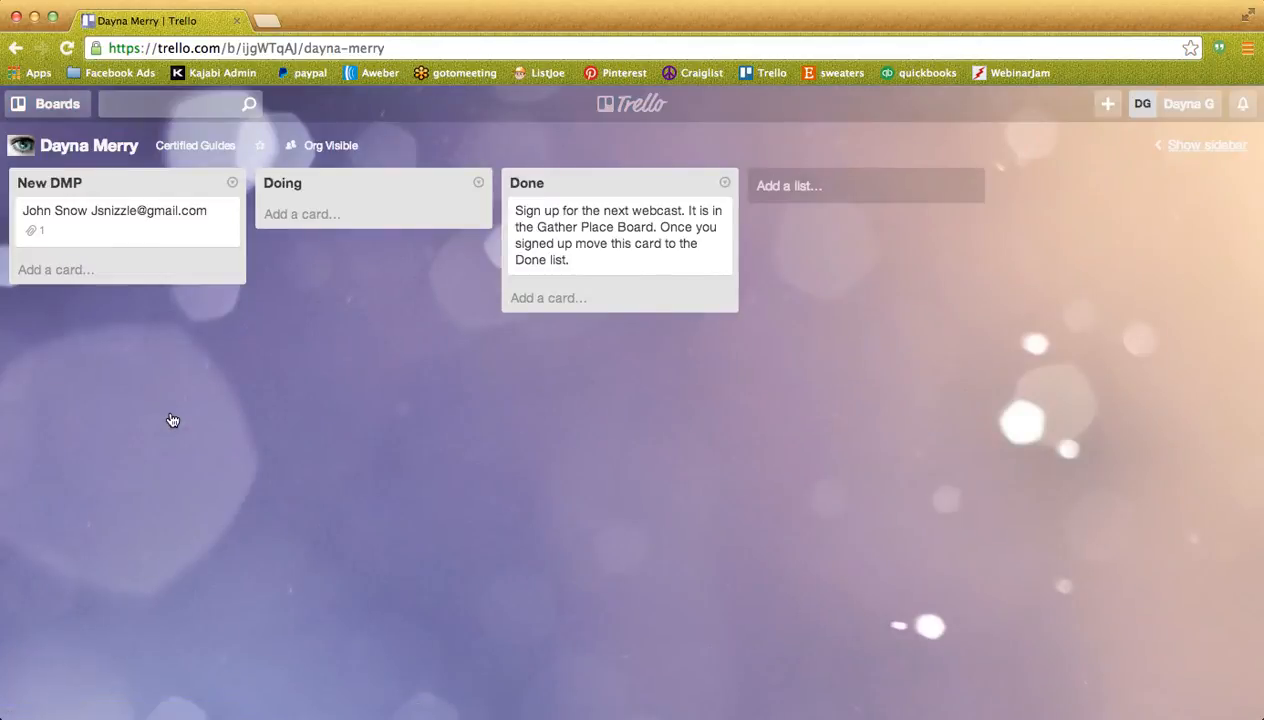
mouse_move(74, 247)
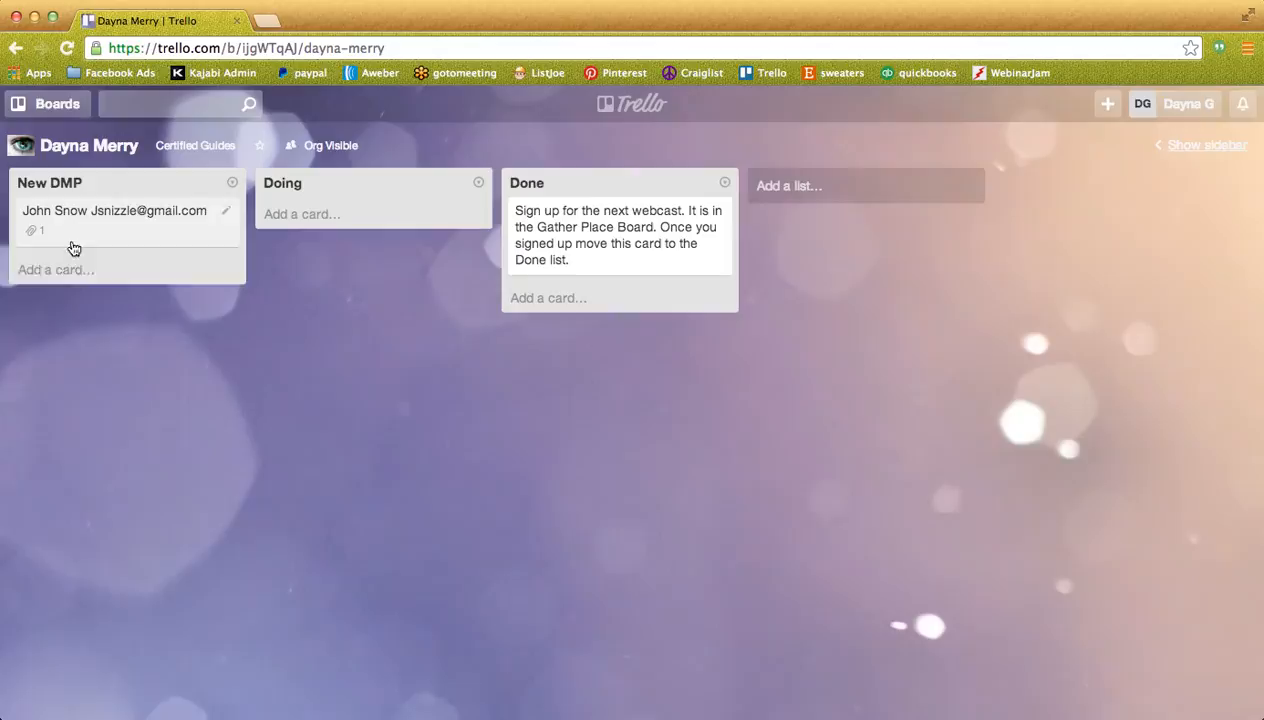
mouse_move(105, 291)
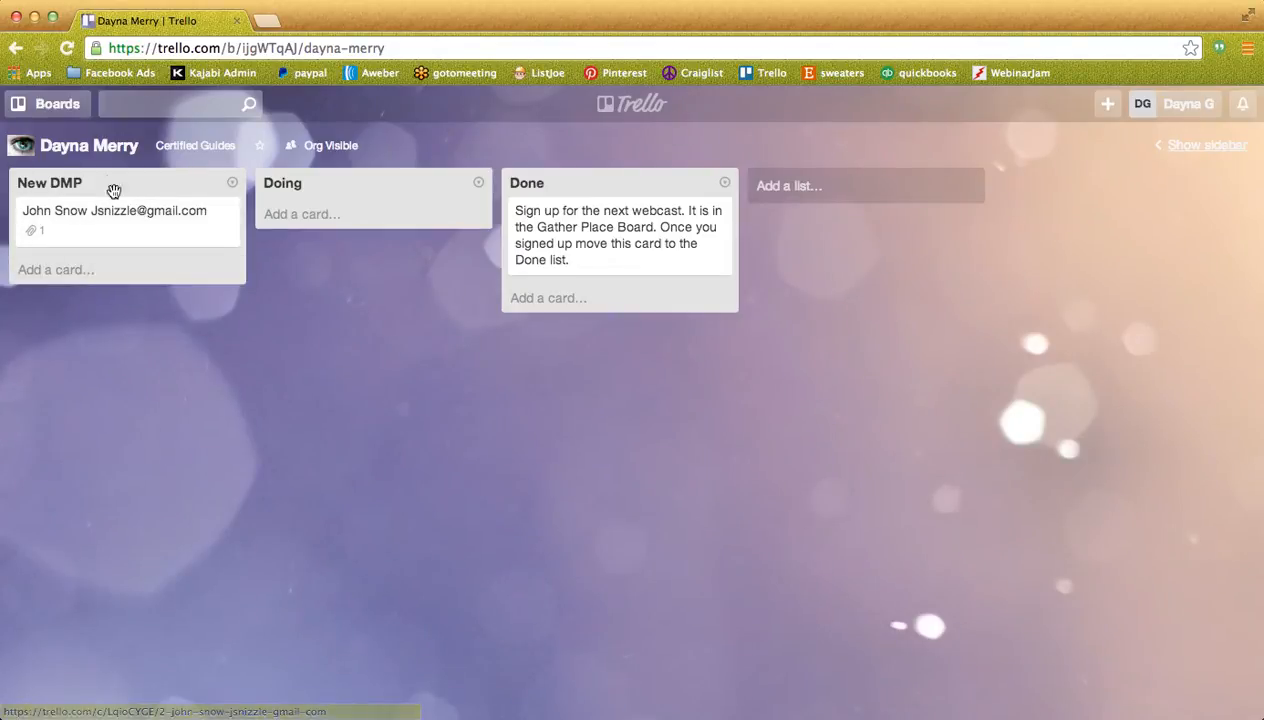
mouse_move(68, 236)
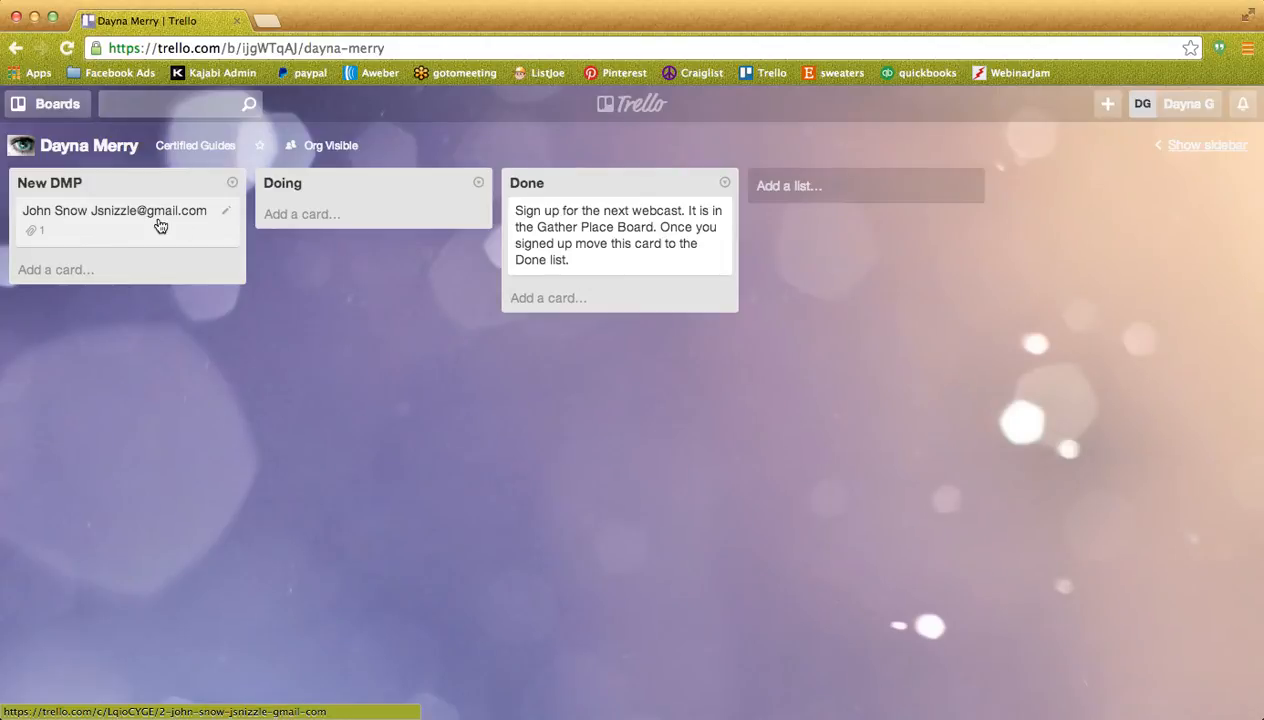
mouse_move(205, 232)
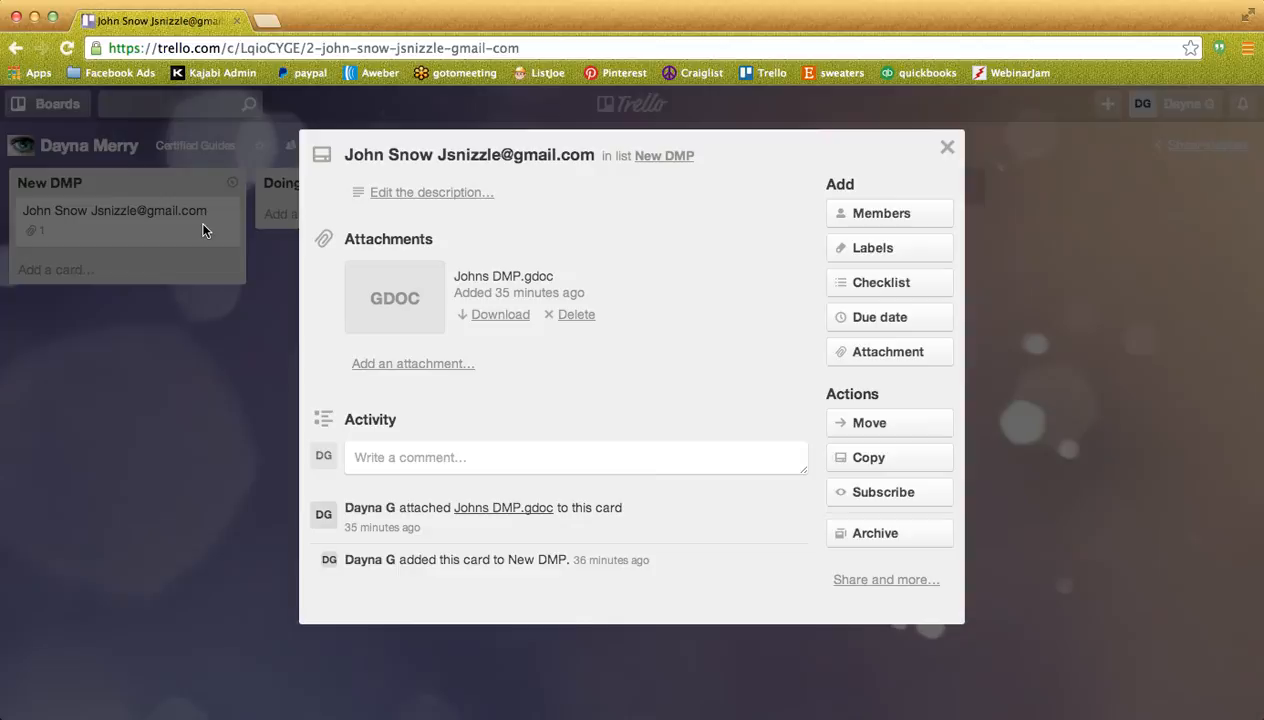
mouse_move(548, 320)
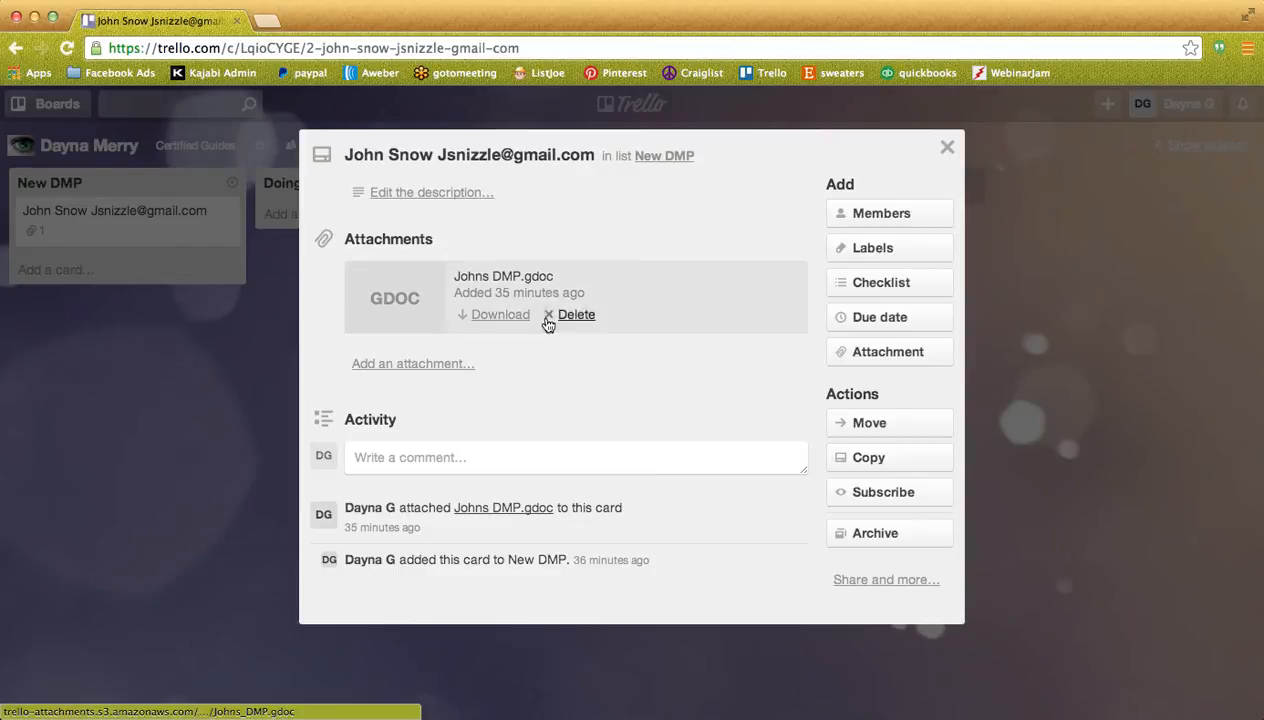
mouse_move(500, 315)
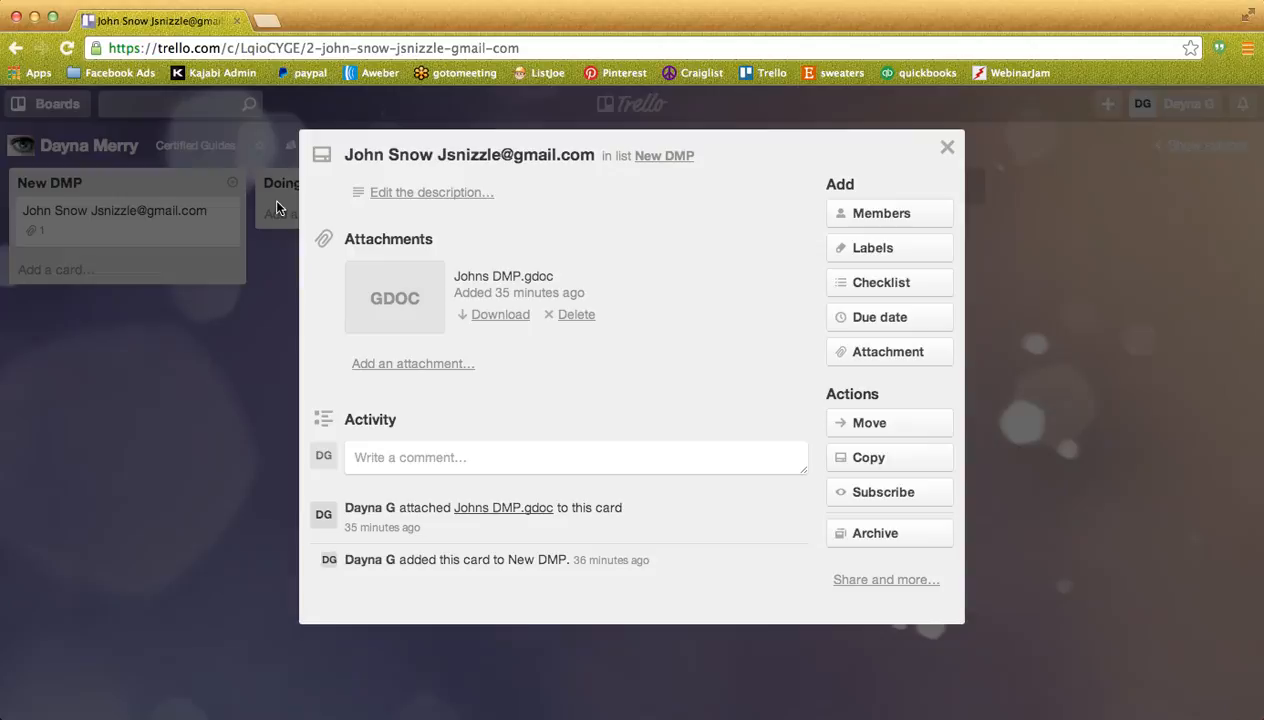
mouse_move(392, 217)
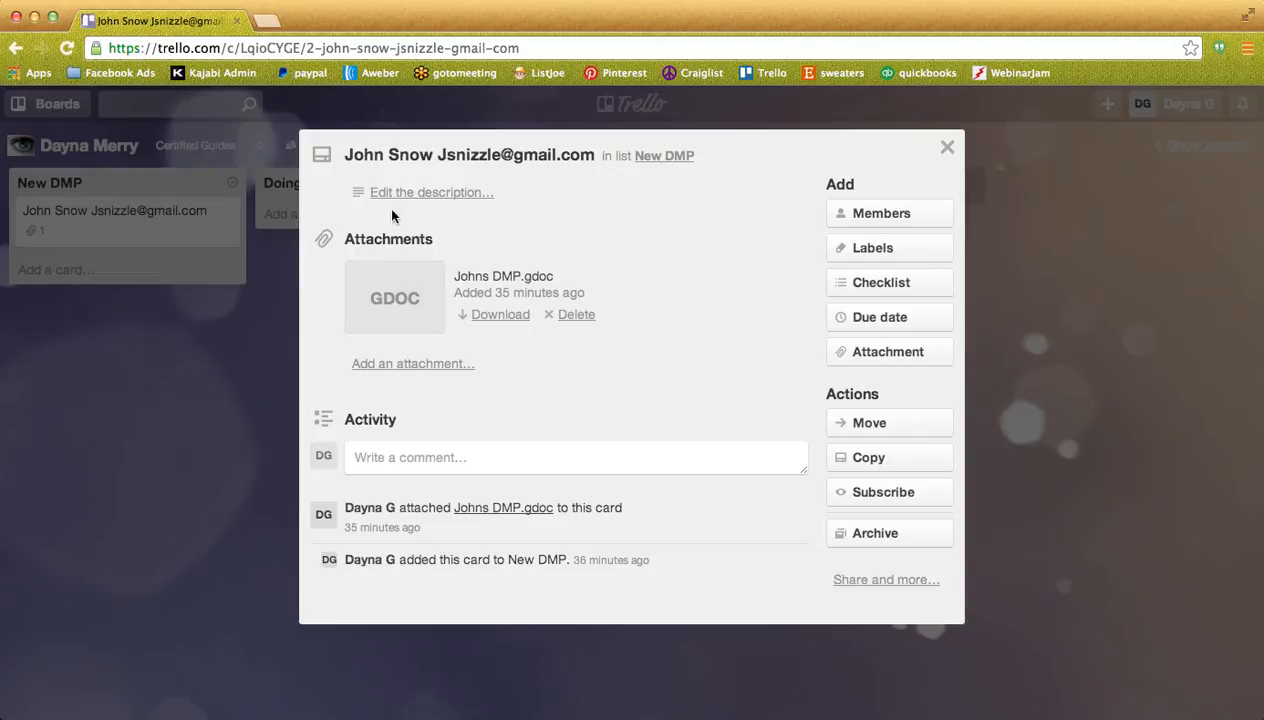
mouse_move(476, 457)
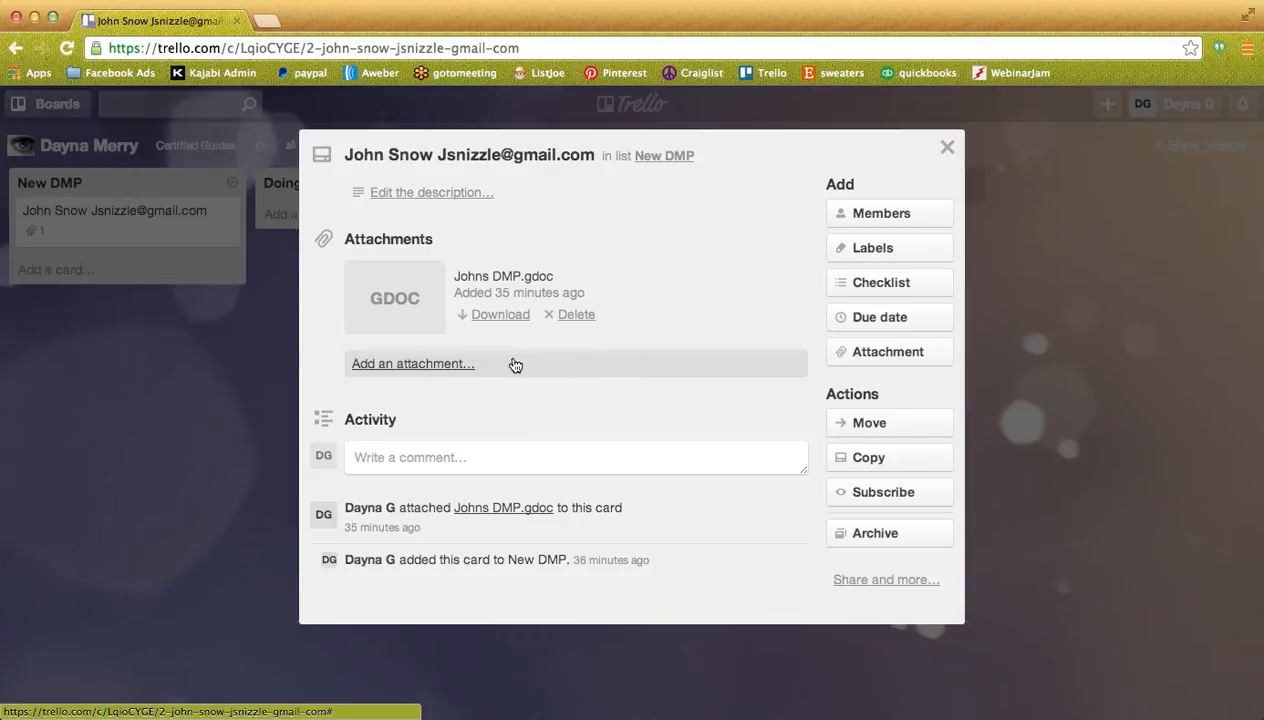
click(576, 457)
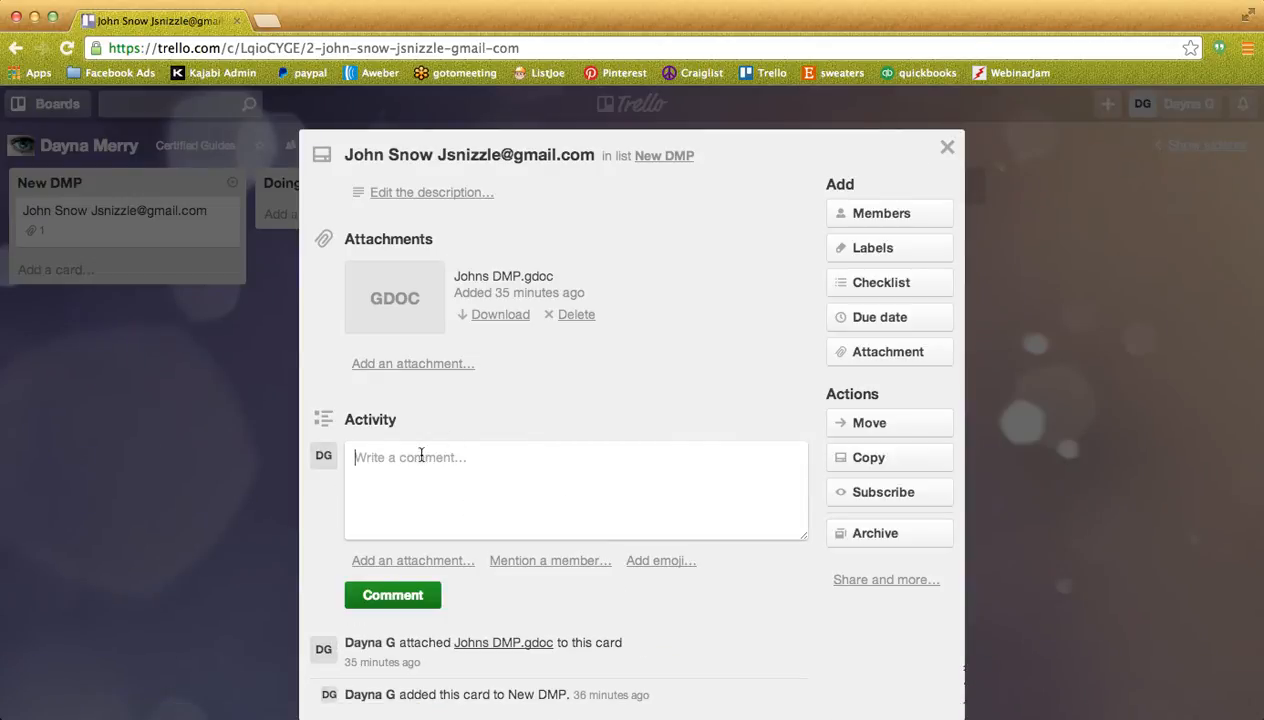
mouse_move(438, 502)
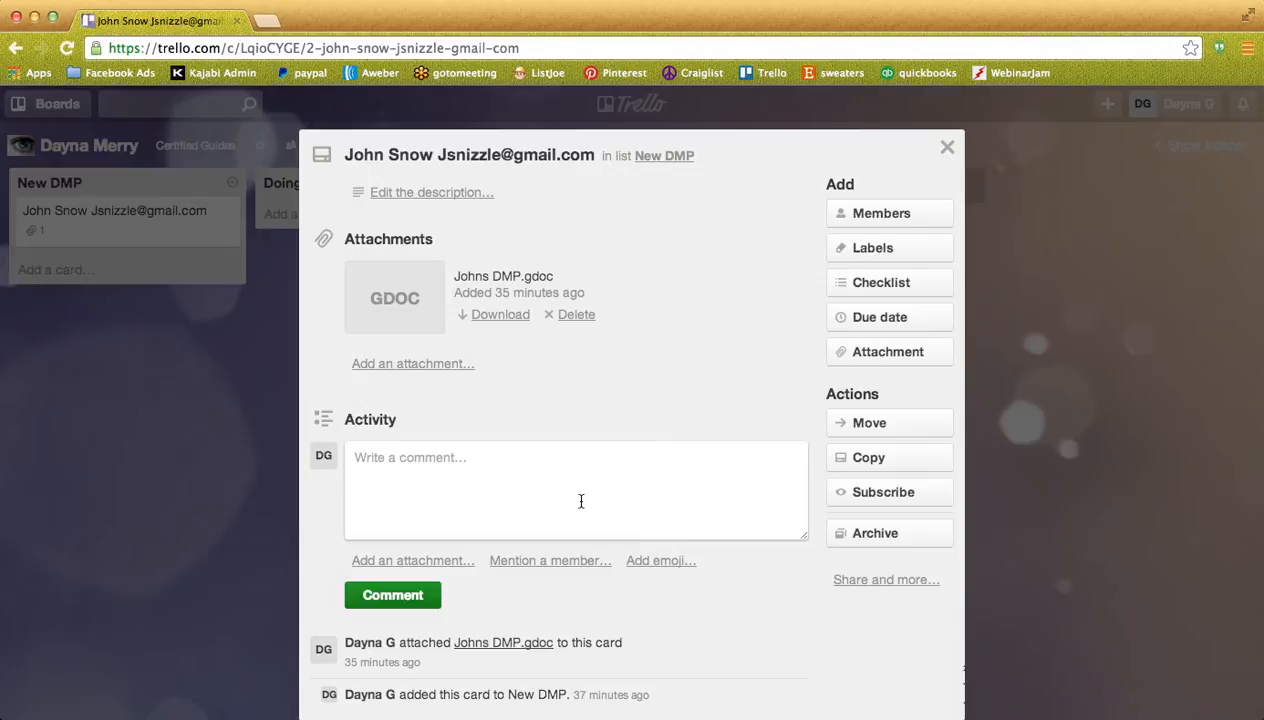
mouse_move(946, 148)
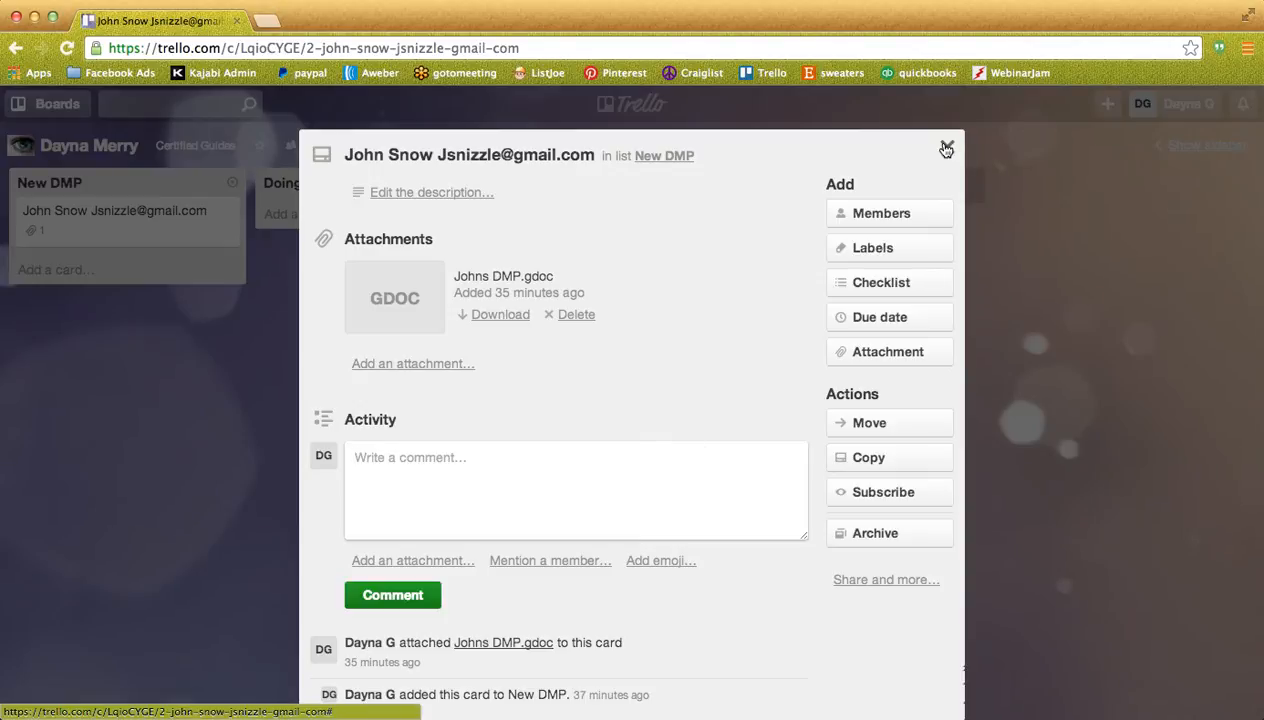
Close the card and move the John Snow contact card through Doing into the Done list.
click(946, 148)
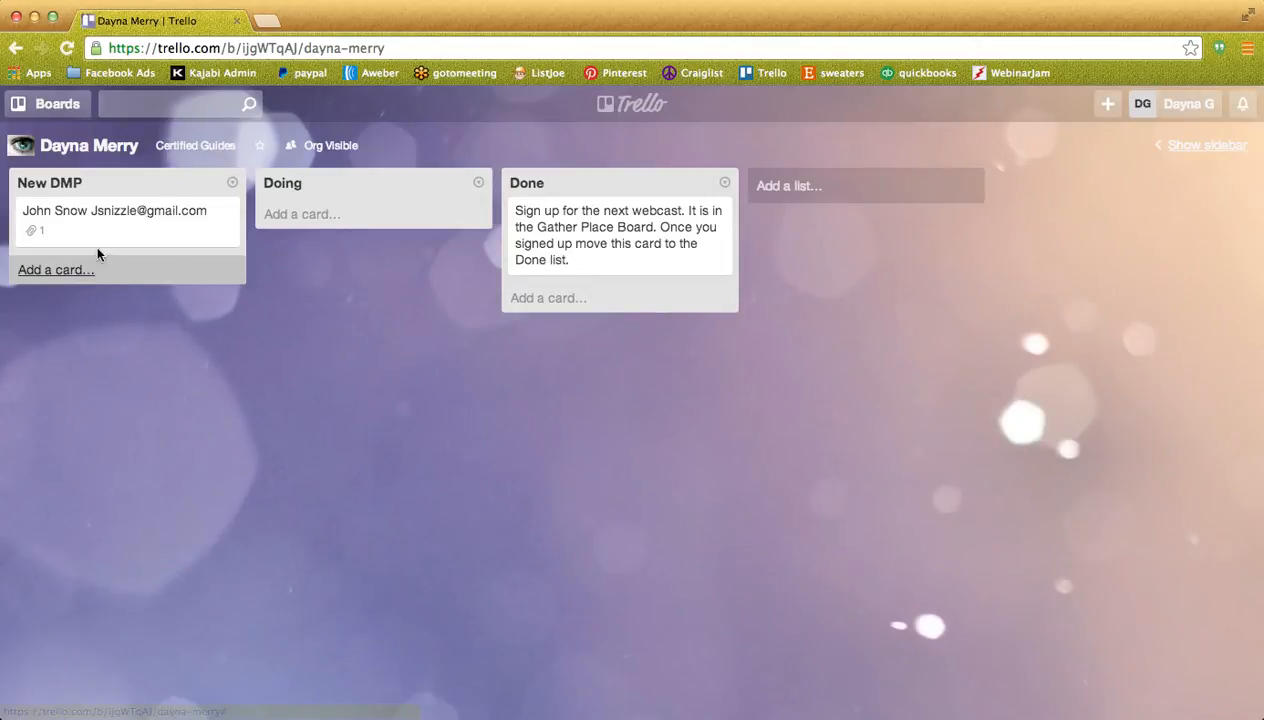
drag(114, 210, 360, 210)
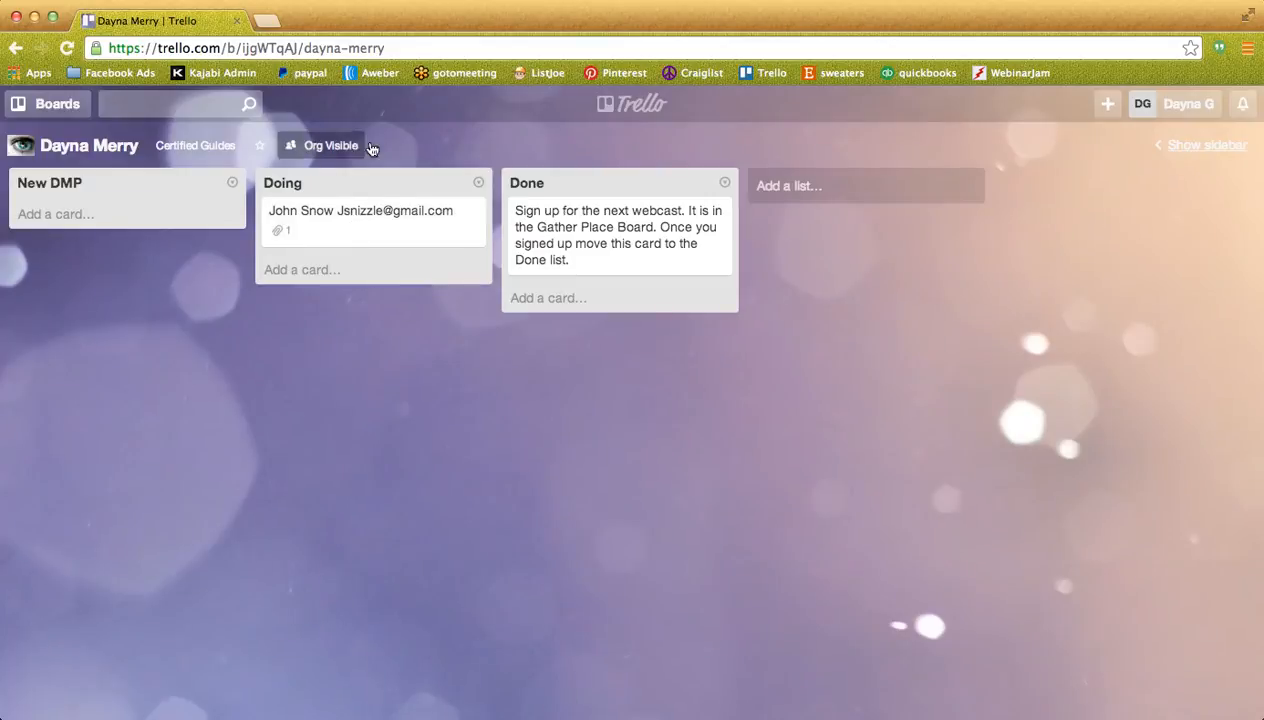
mouse_move(308, 224)
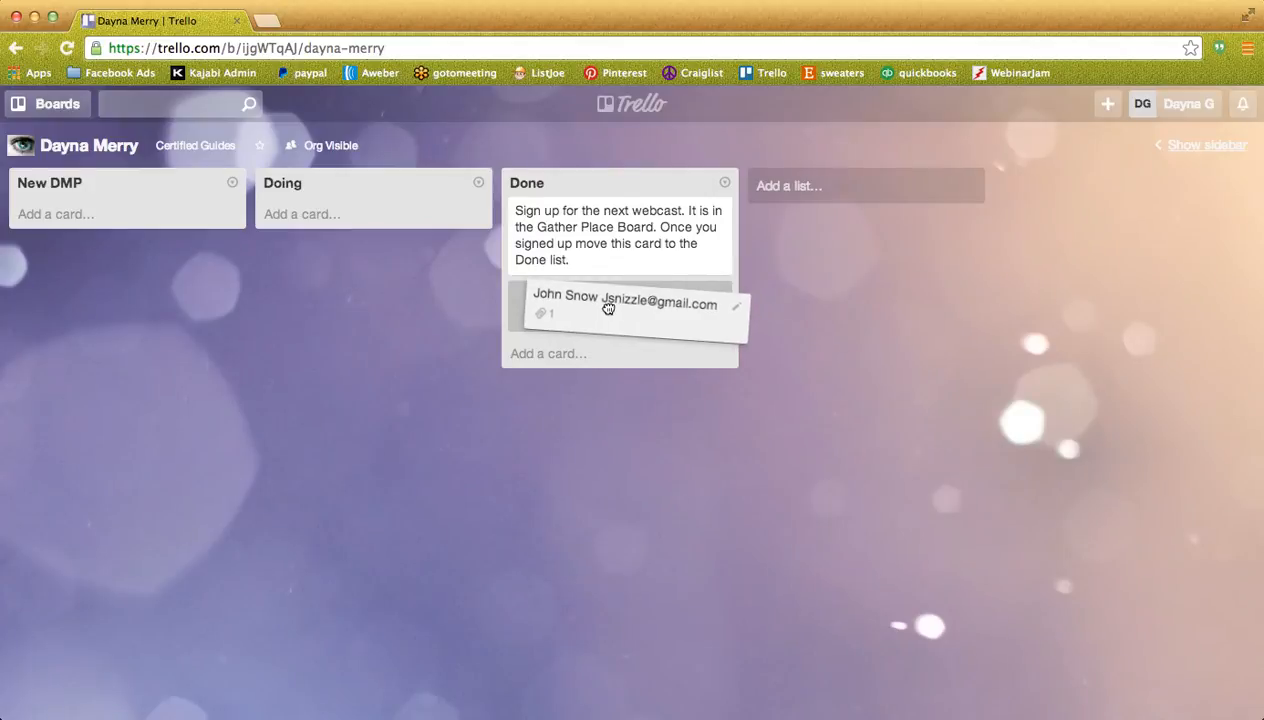
drag(625, 303, 370, 211)
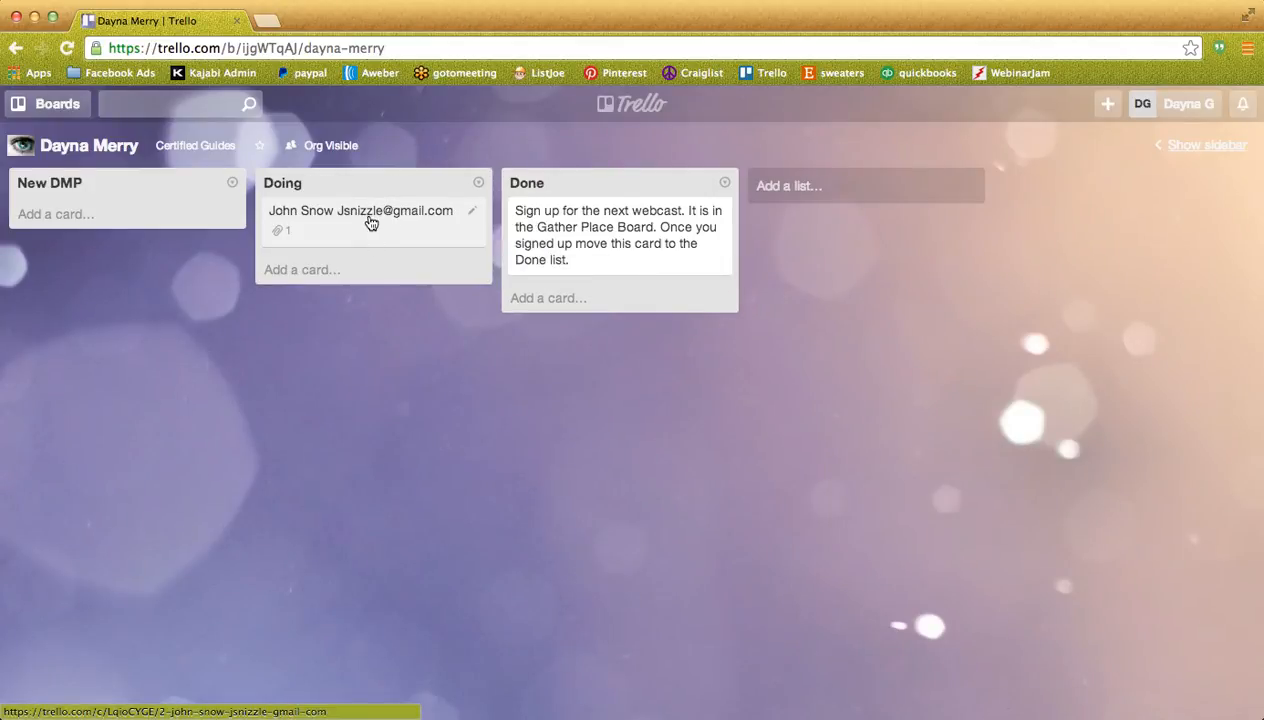
drag(373, 210, 618, 299)
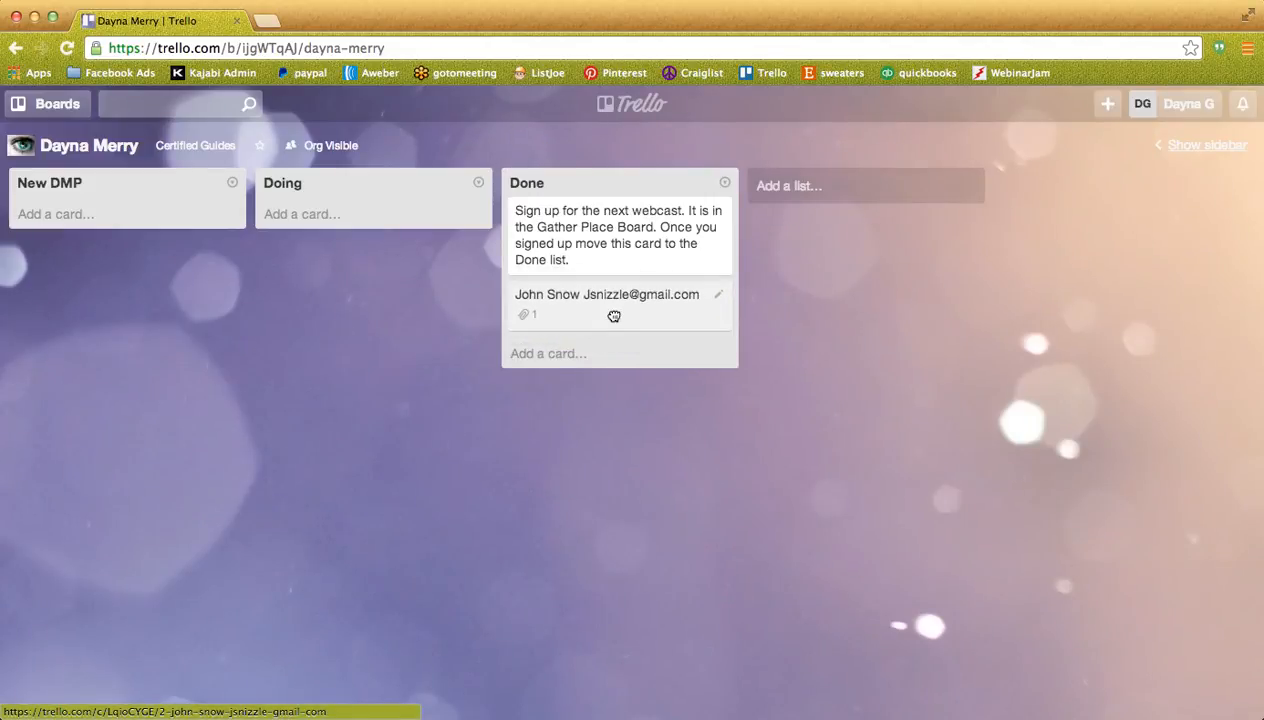
mouse_move(918, 534)
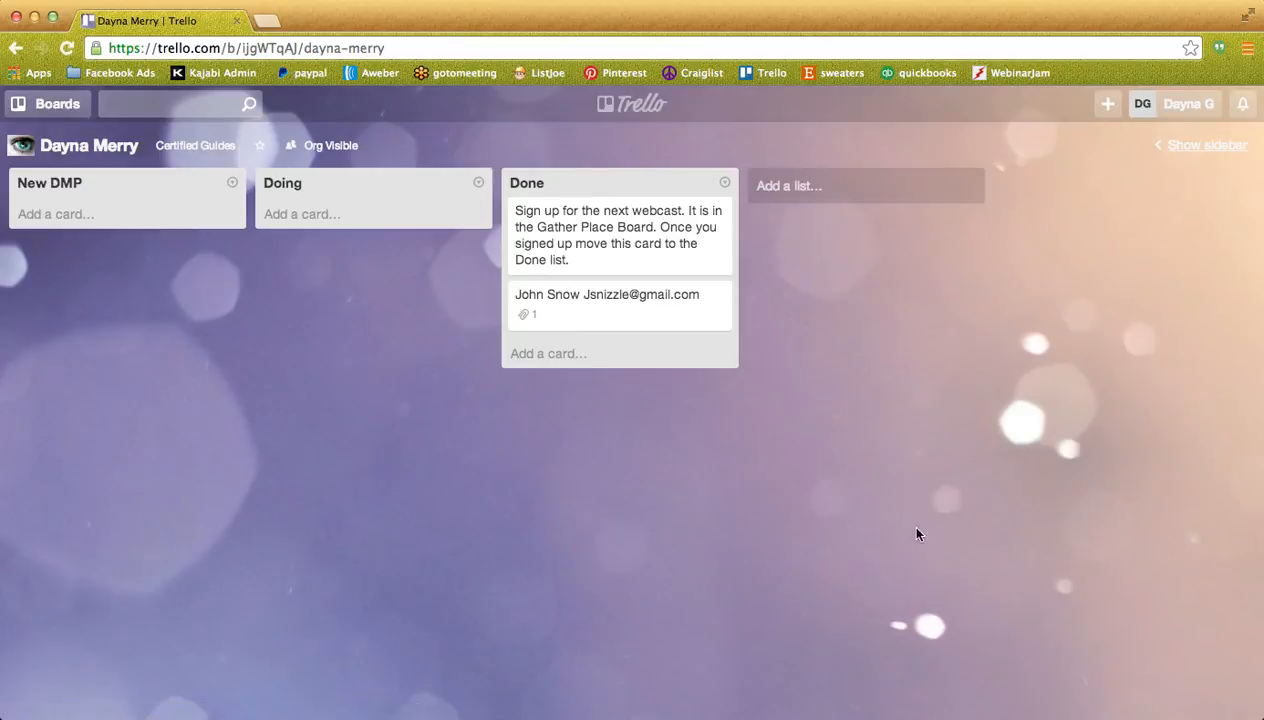
mouse_move(531, 446)
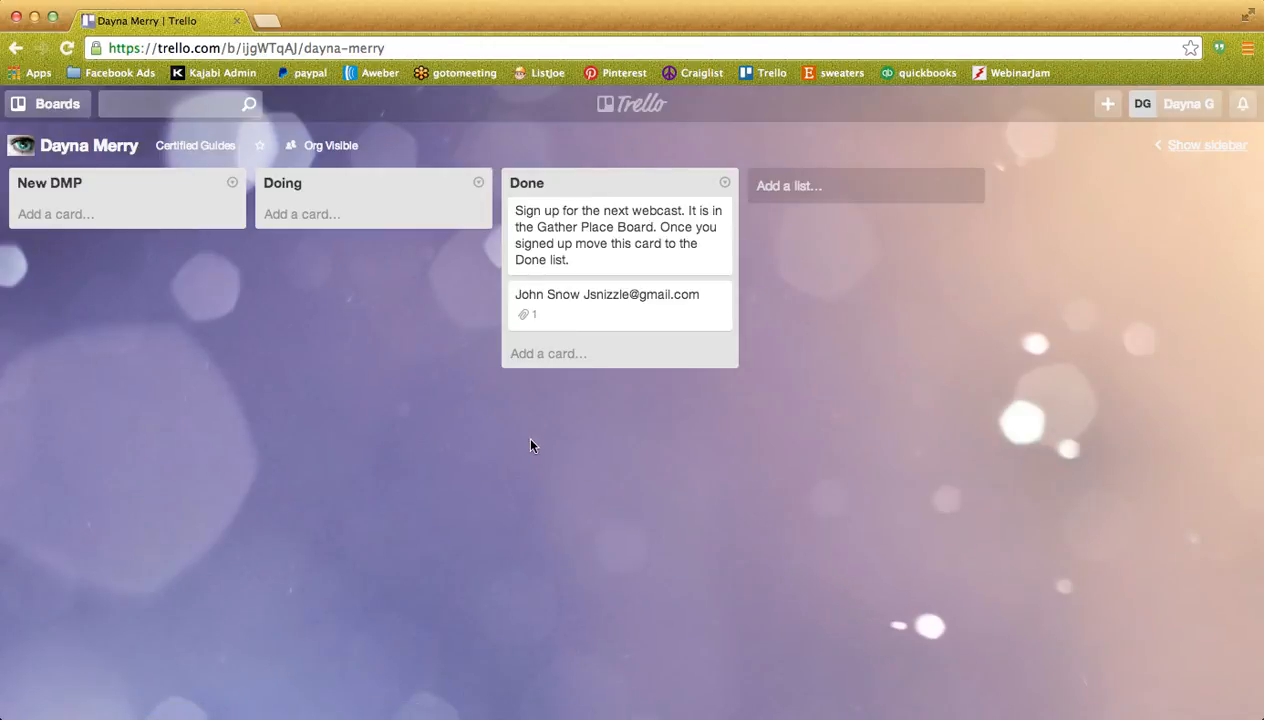
mouse_move(628, 144)
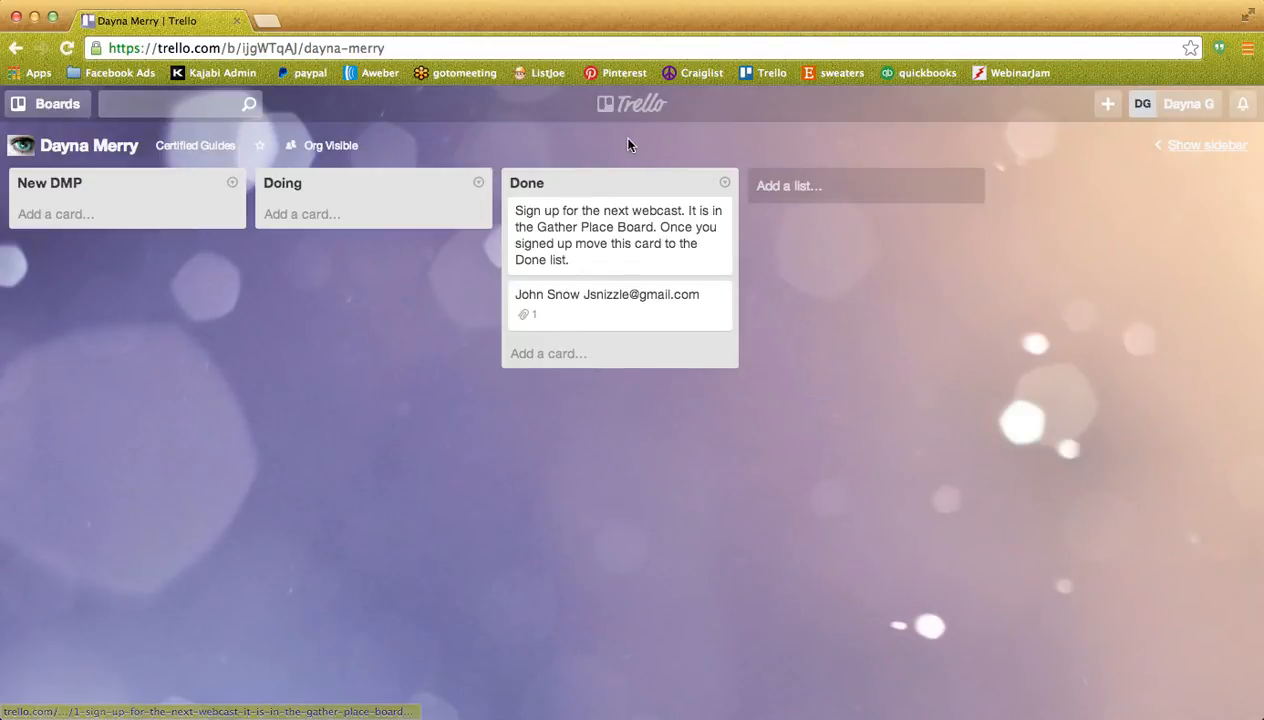
View the Certified Guides org page, return home, and reopen the org overview.
click(631, 104)
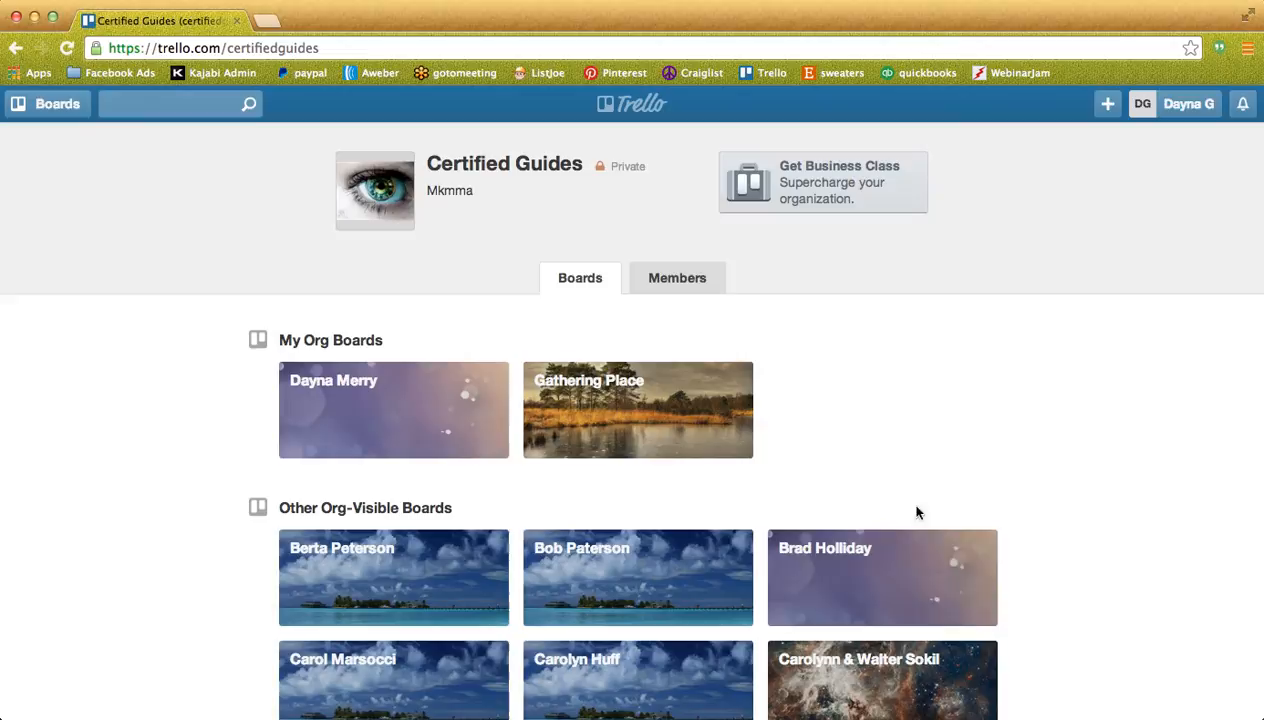
mouse_move(683, 677)
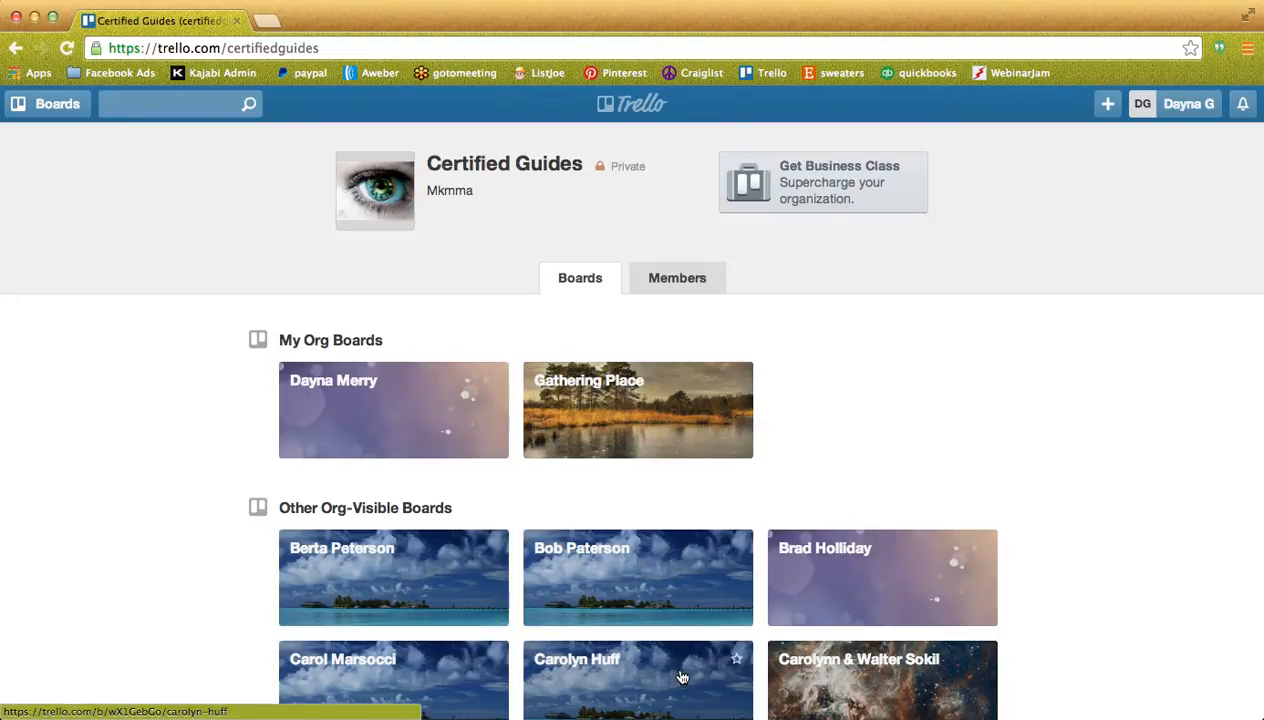
mouse_move(841, 422)
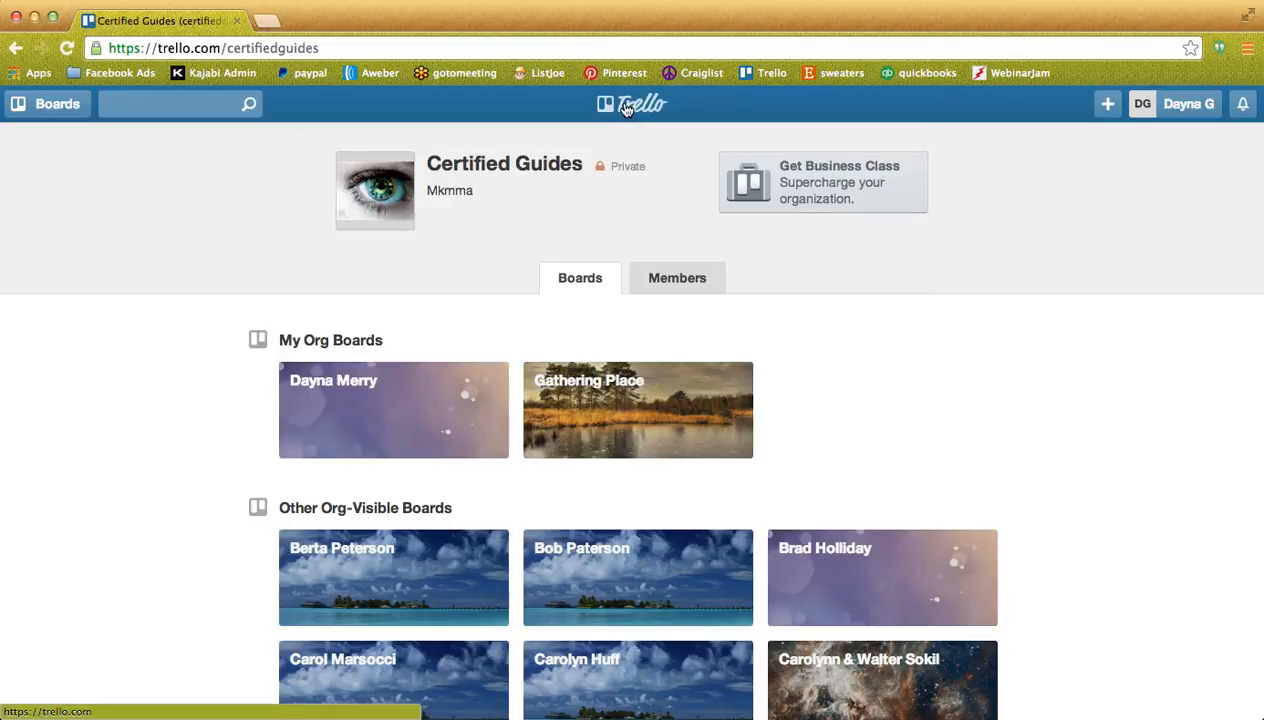
click(631, 104)
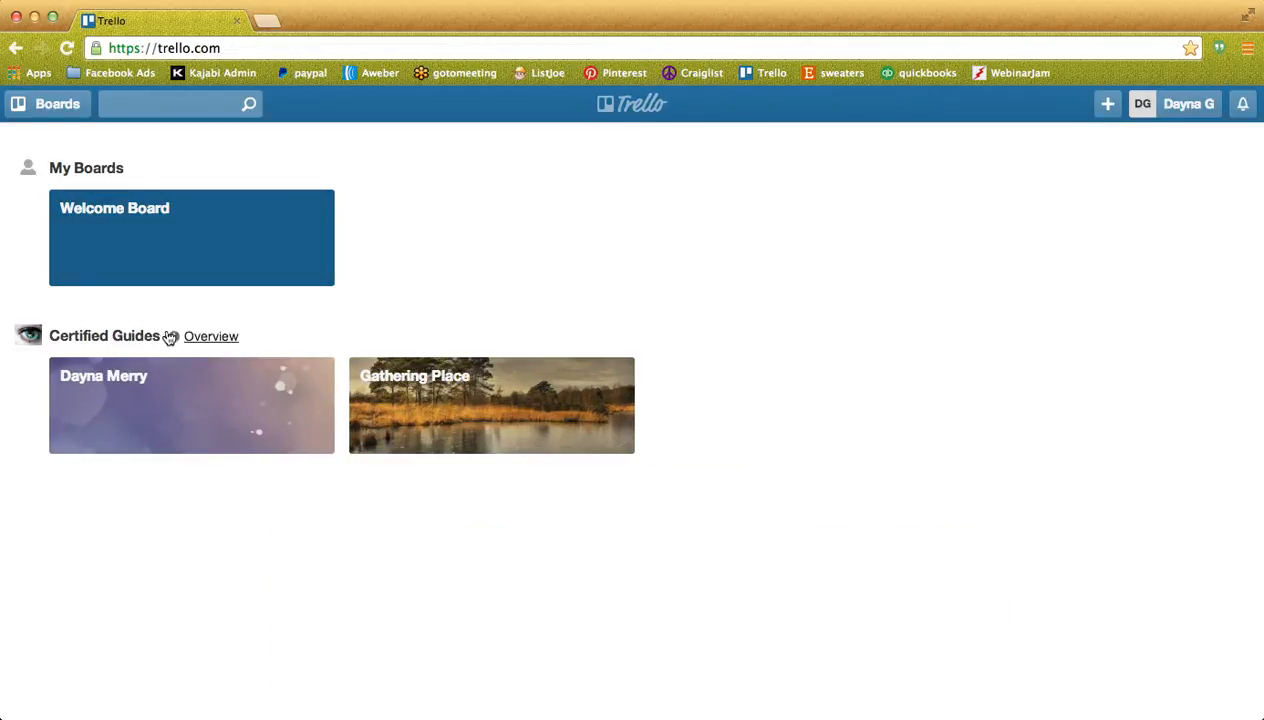
mouse_move(177, 340)
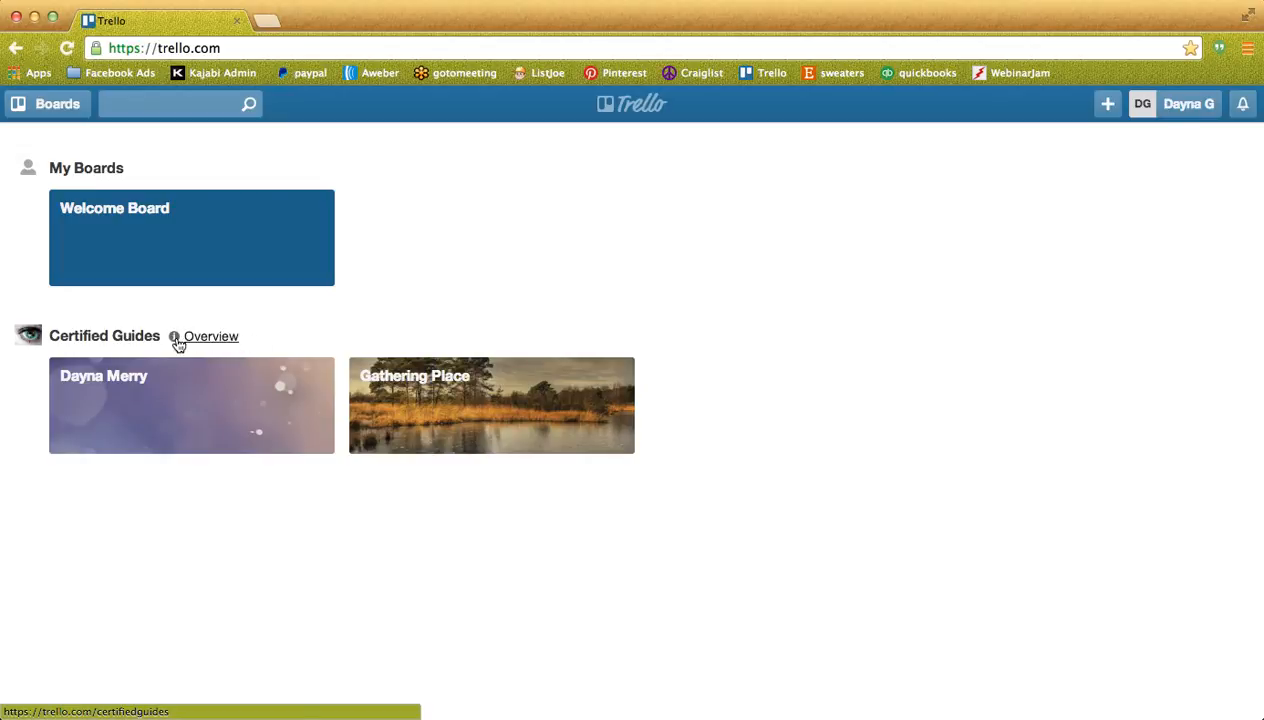
mouse_move(218, 343)
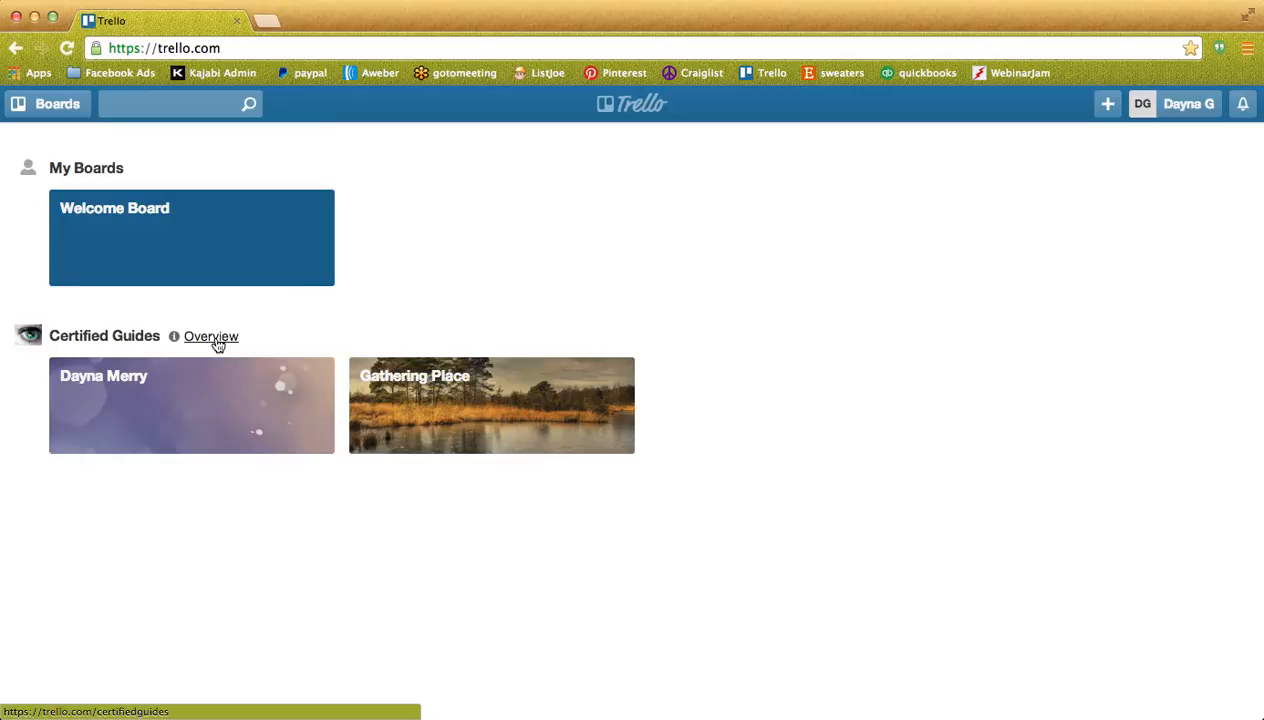
click(211, 336)
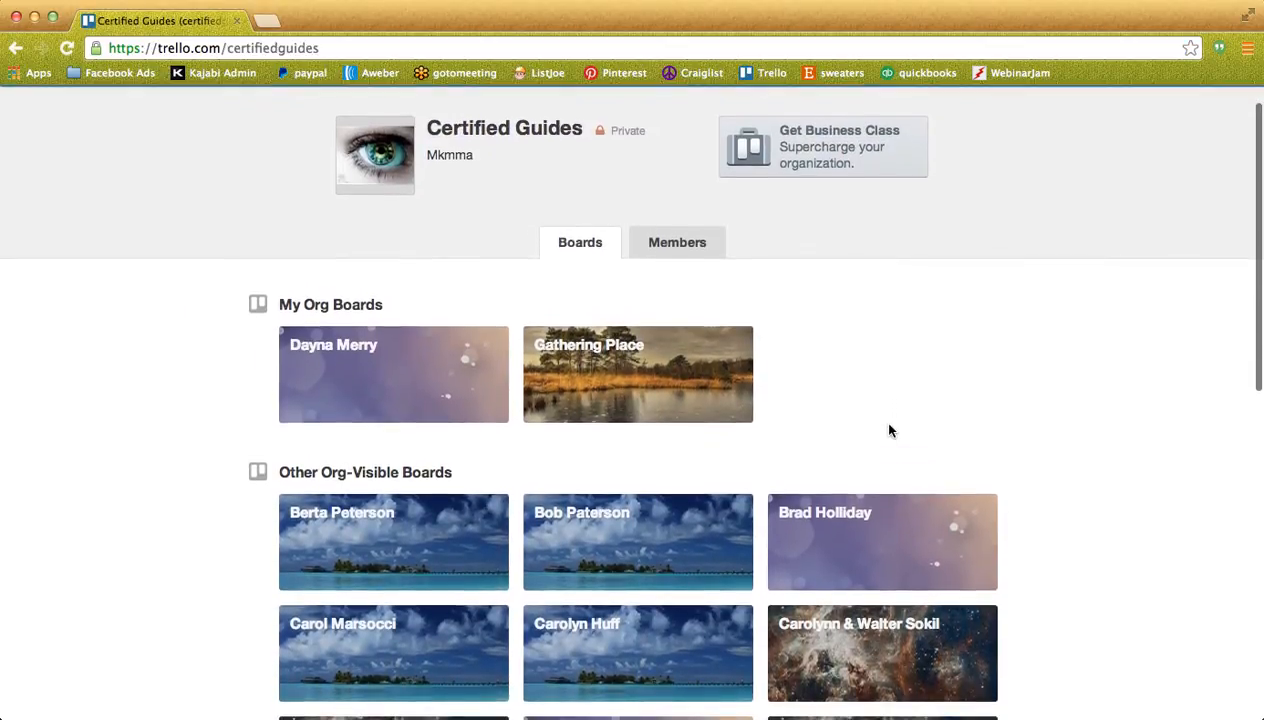
click(677, 242)
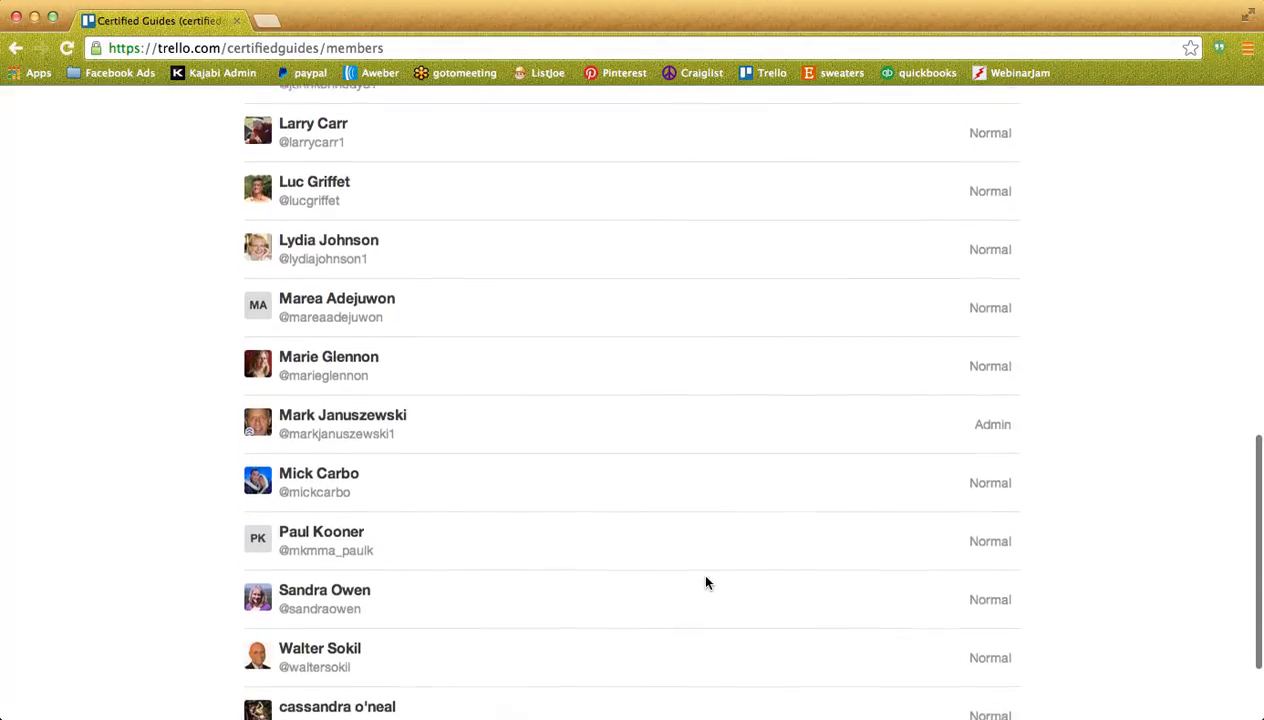
scroll(up, 3)
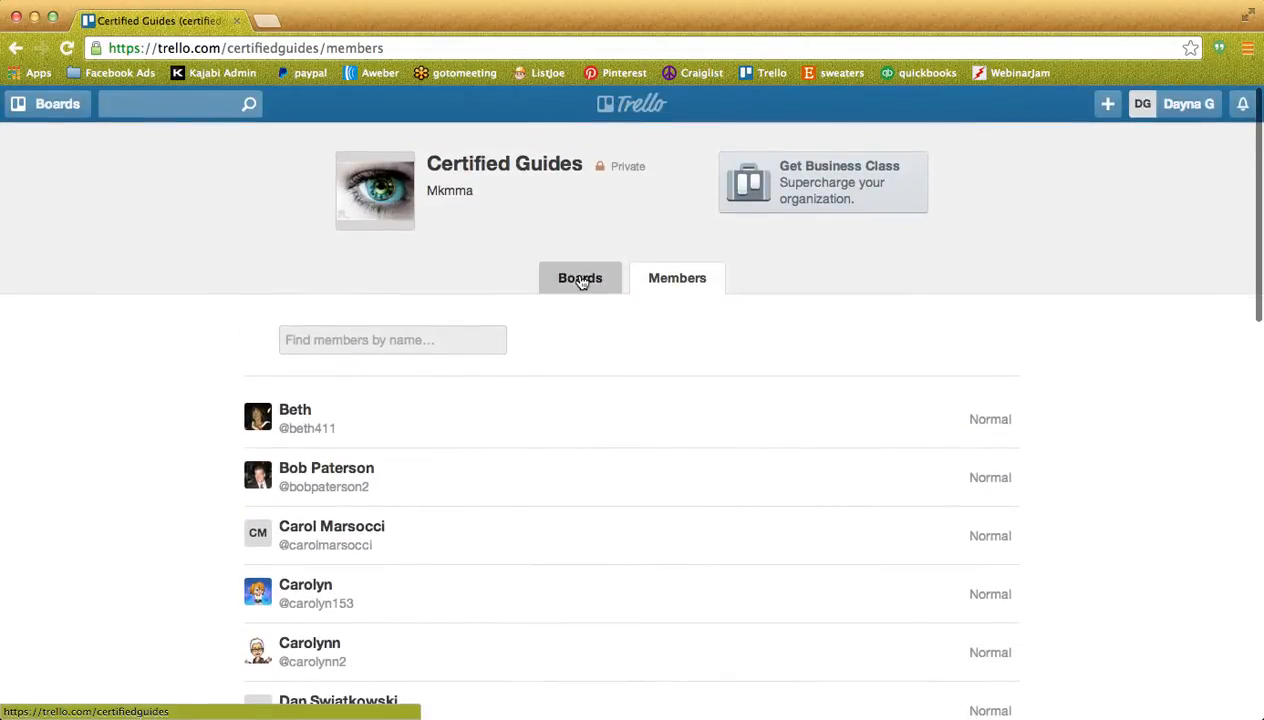
click(580, 278)
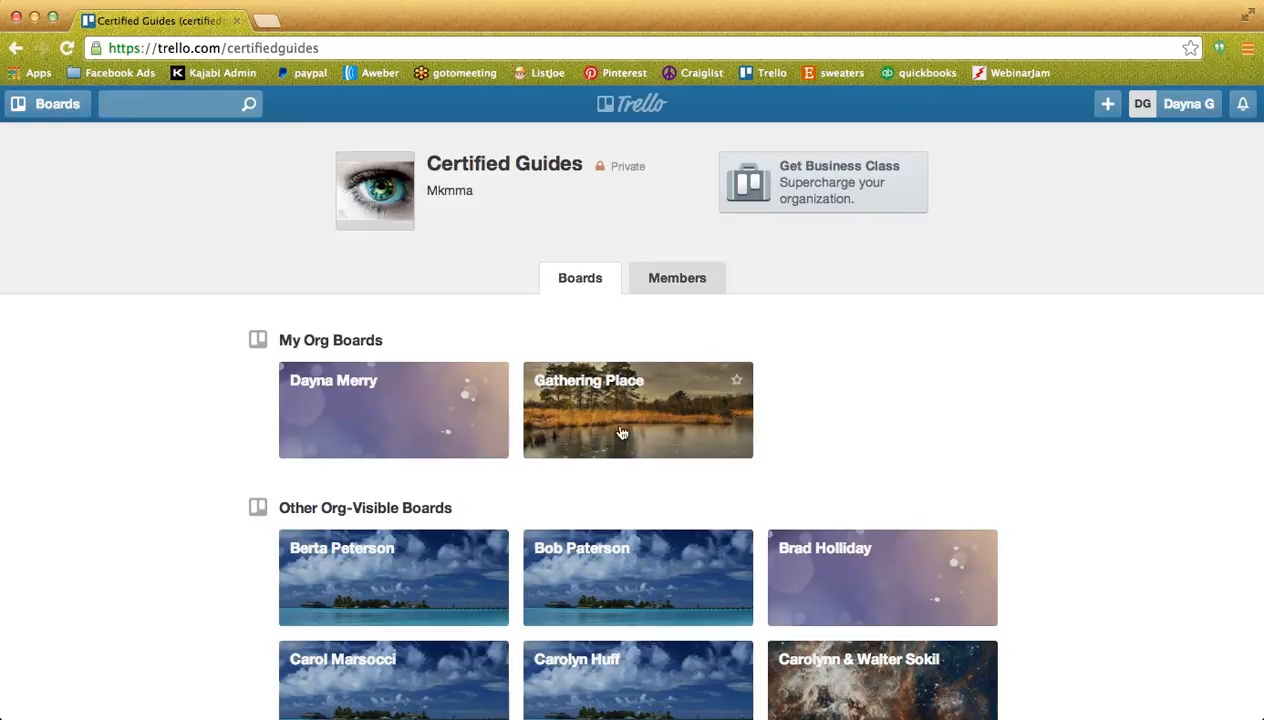
scroll(down, 3)
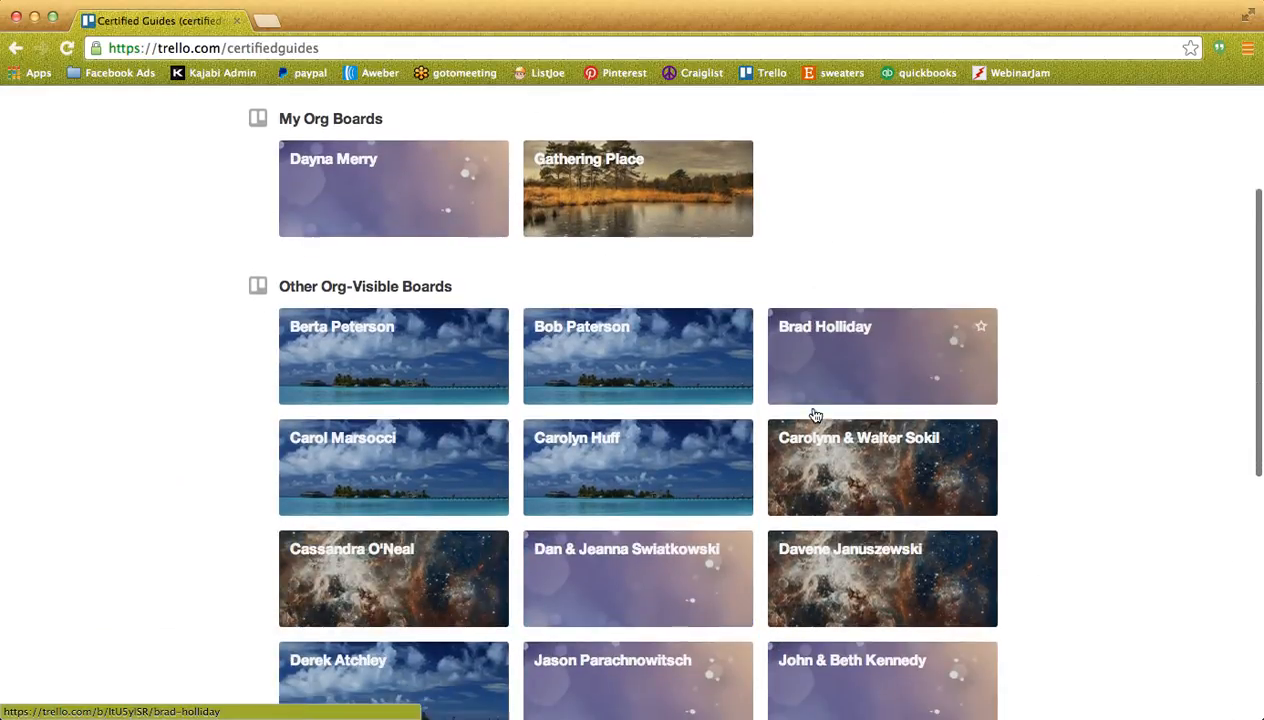
scroll(down, 3)
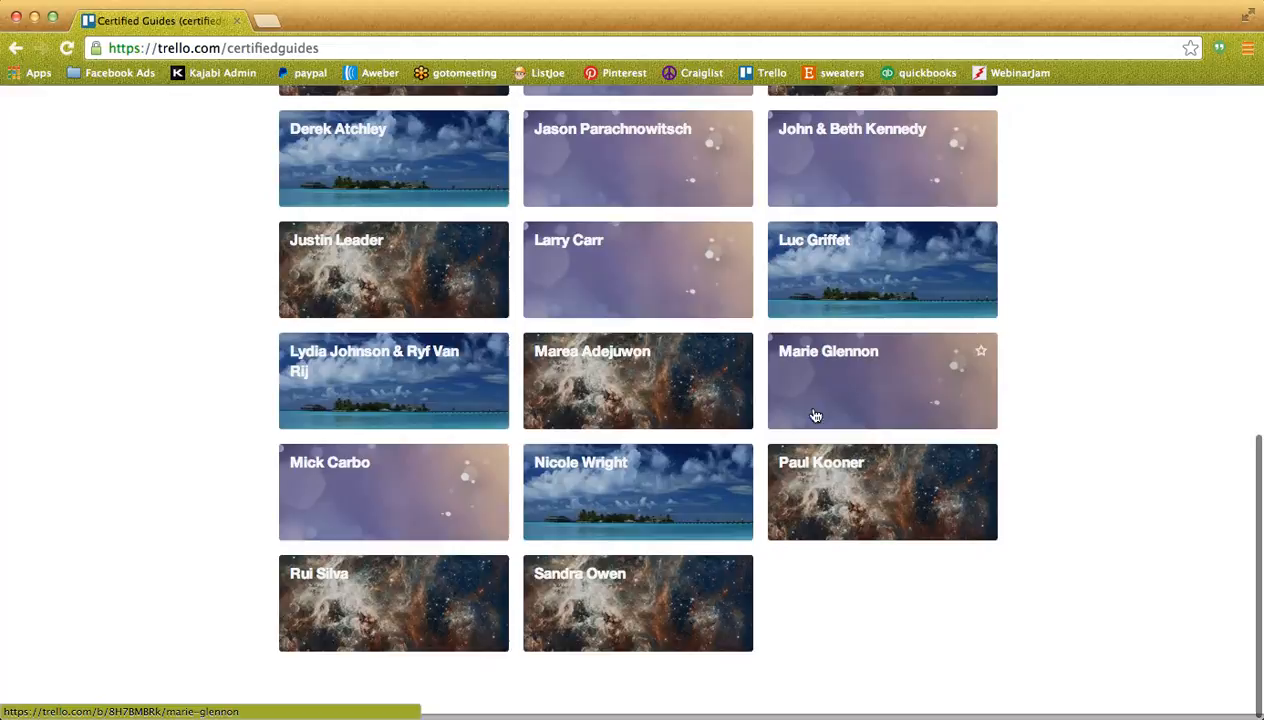
scroll(up, 3)
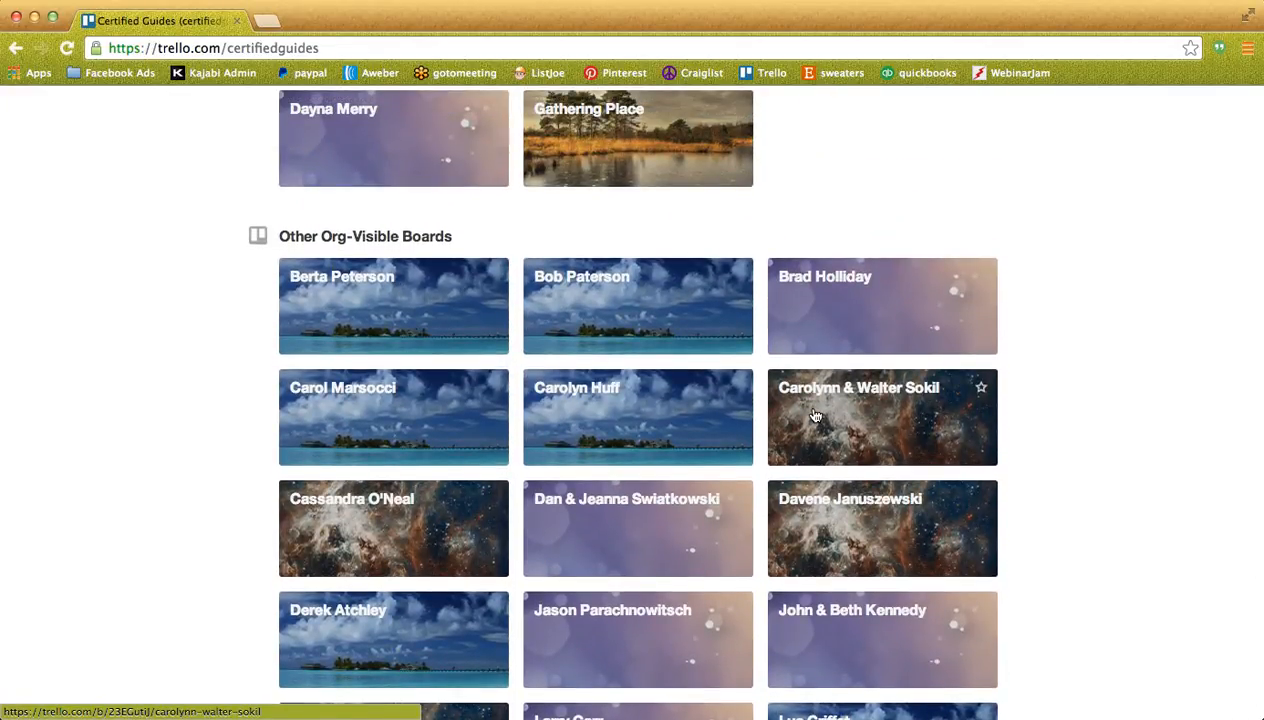
mouse_move(790, 547)
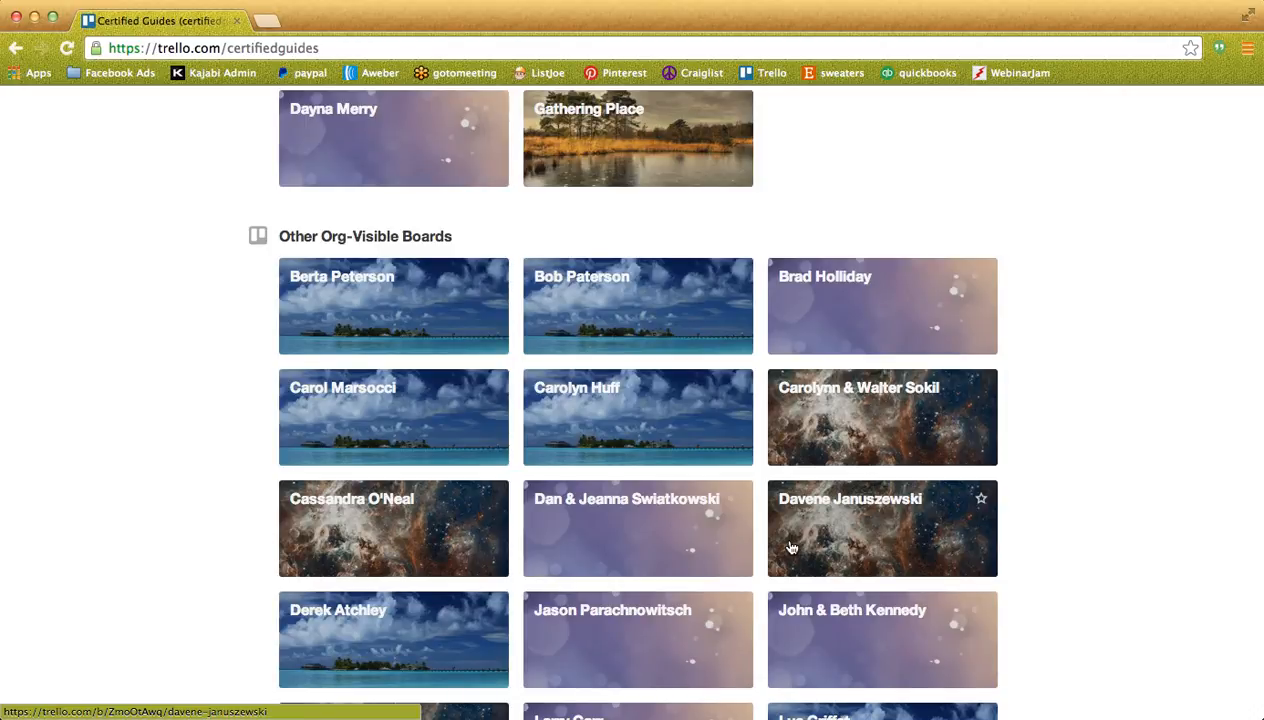
mouse_move(724, 604)
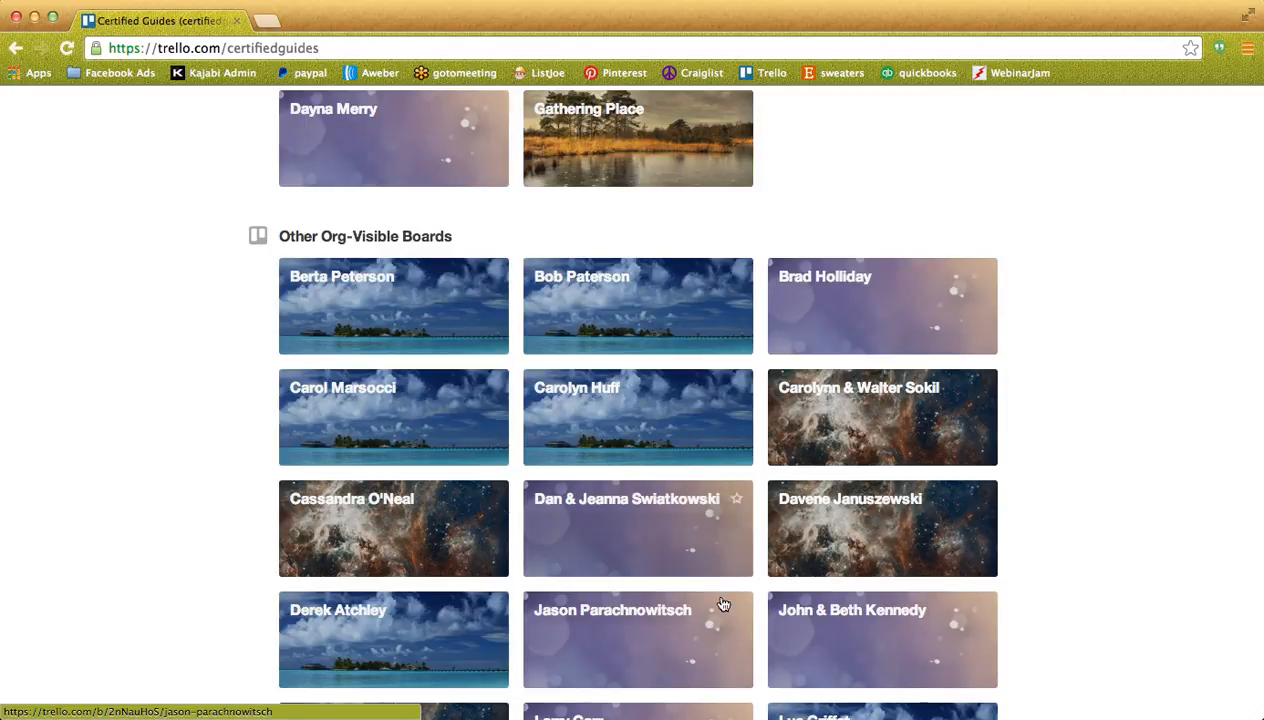
mouse_move(805, 528)
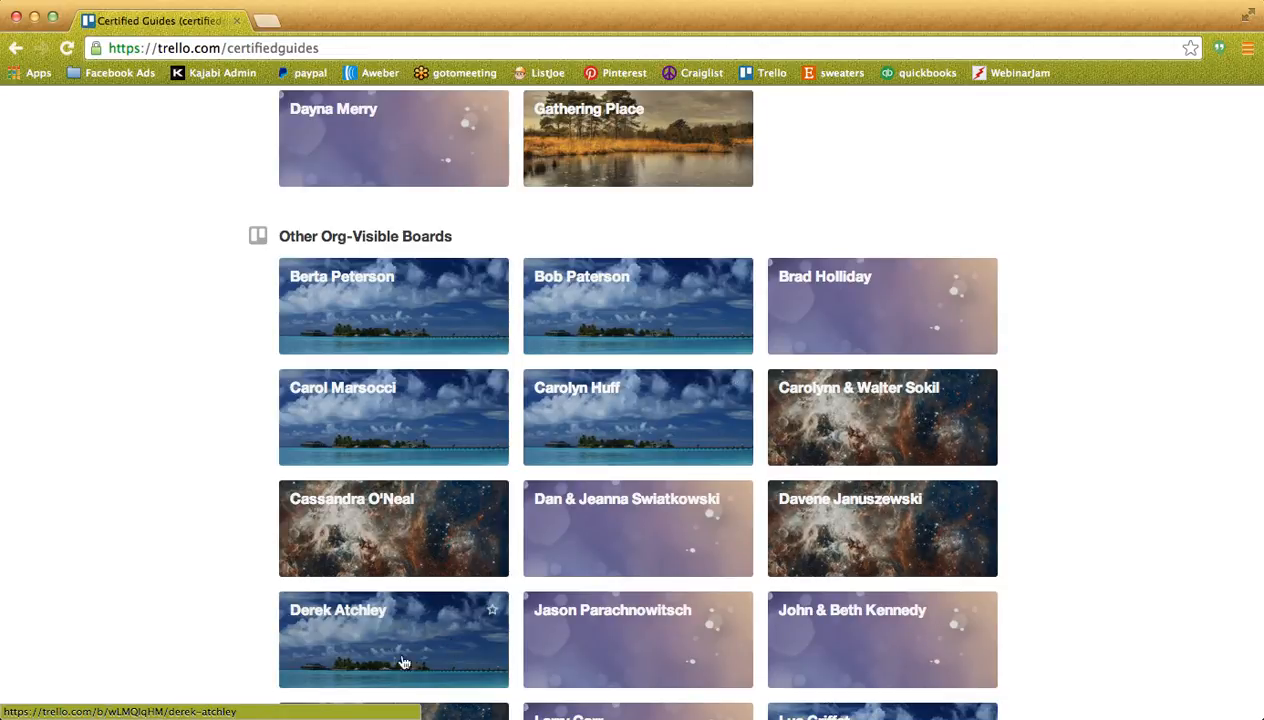
click(393, 639)
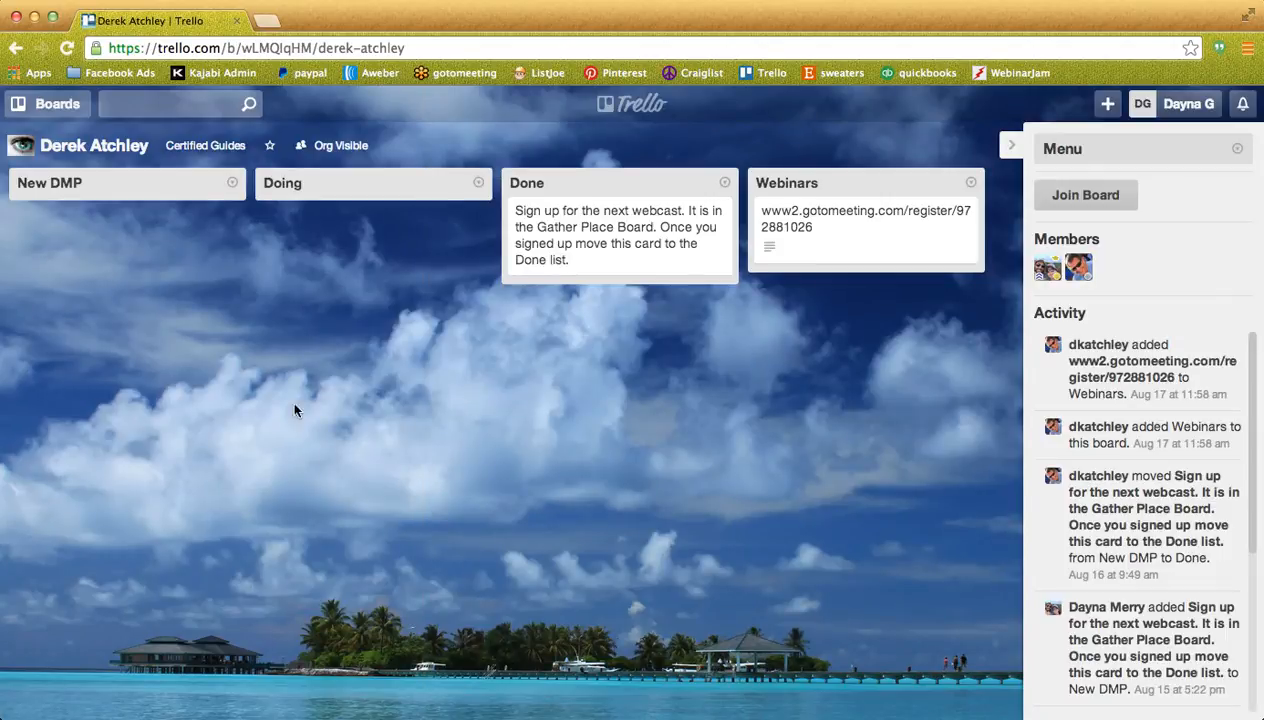
mouse_move(695, 107)
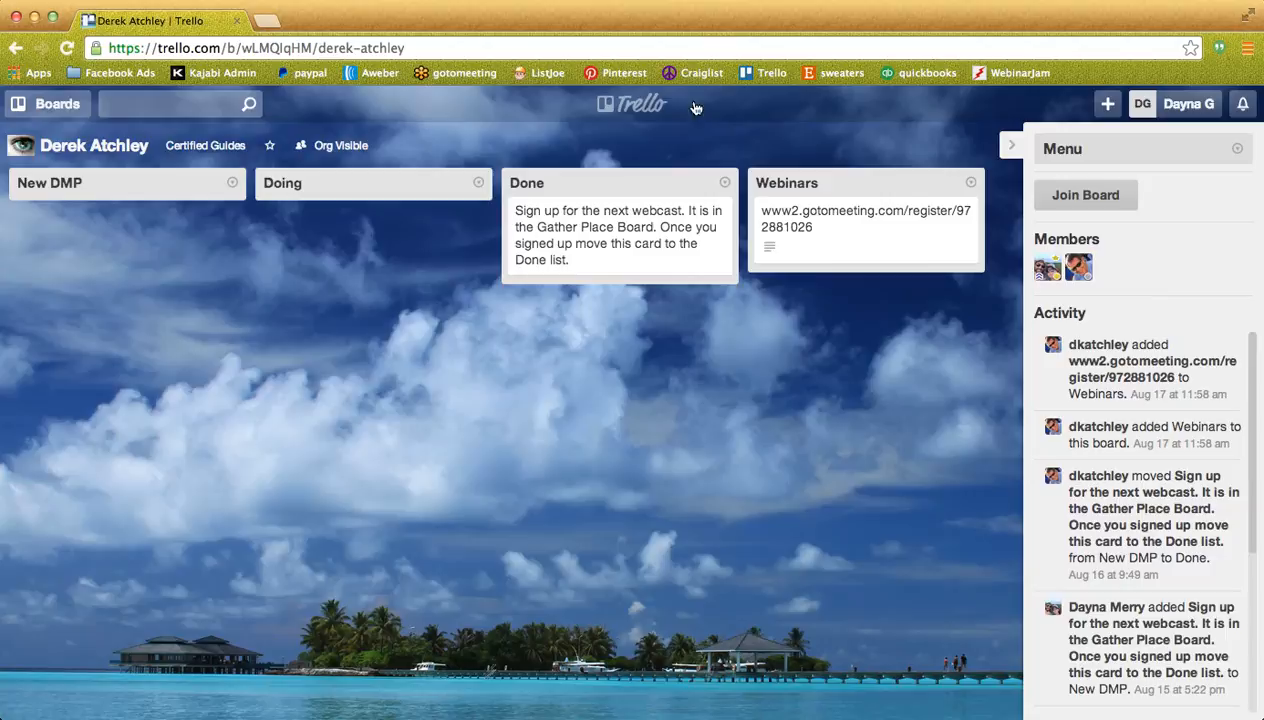
mouse_move(752, 115)
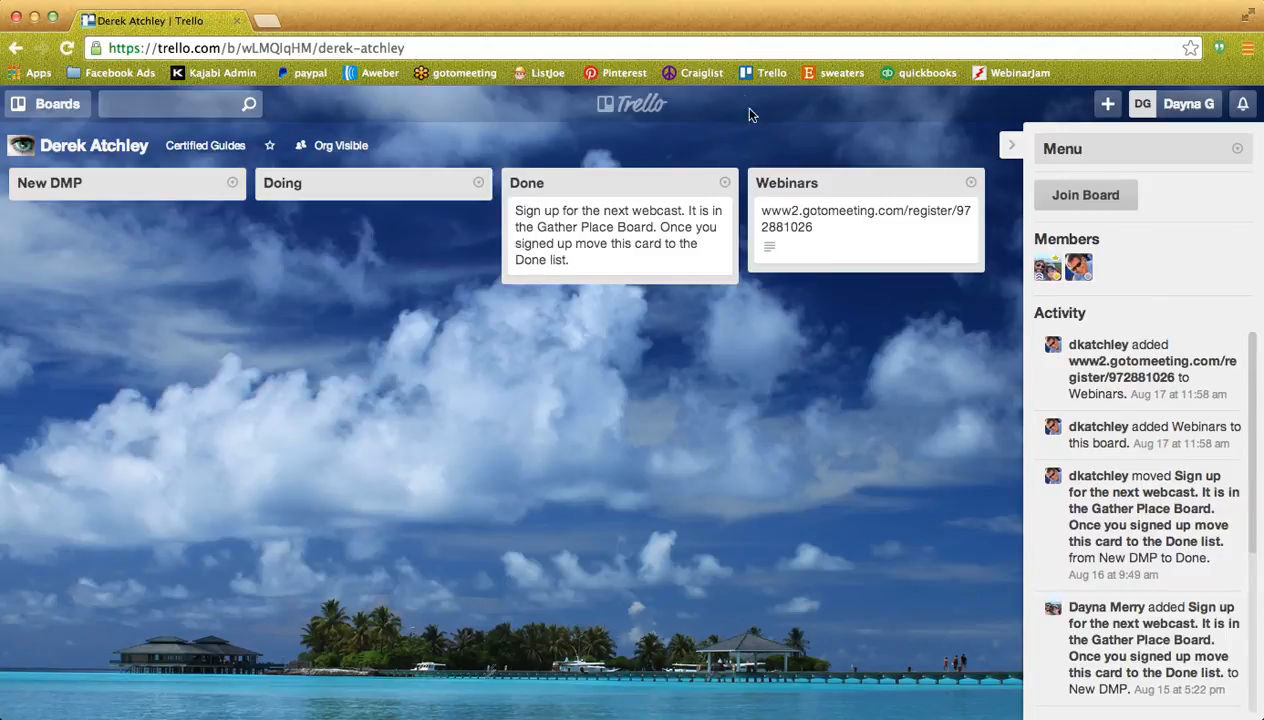
mouse_move(818, 249)
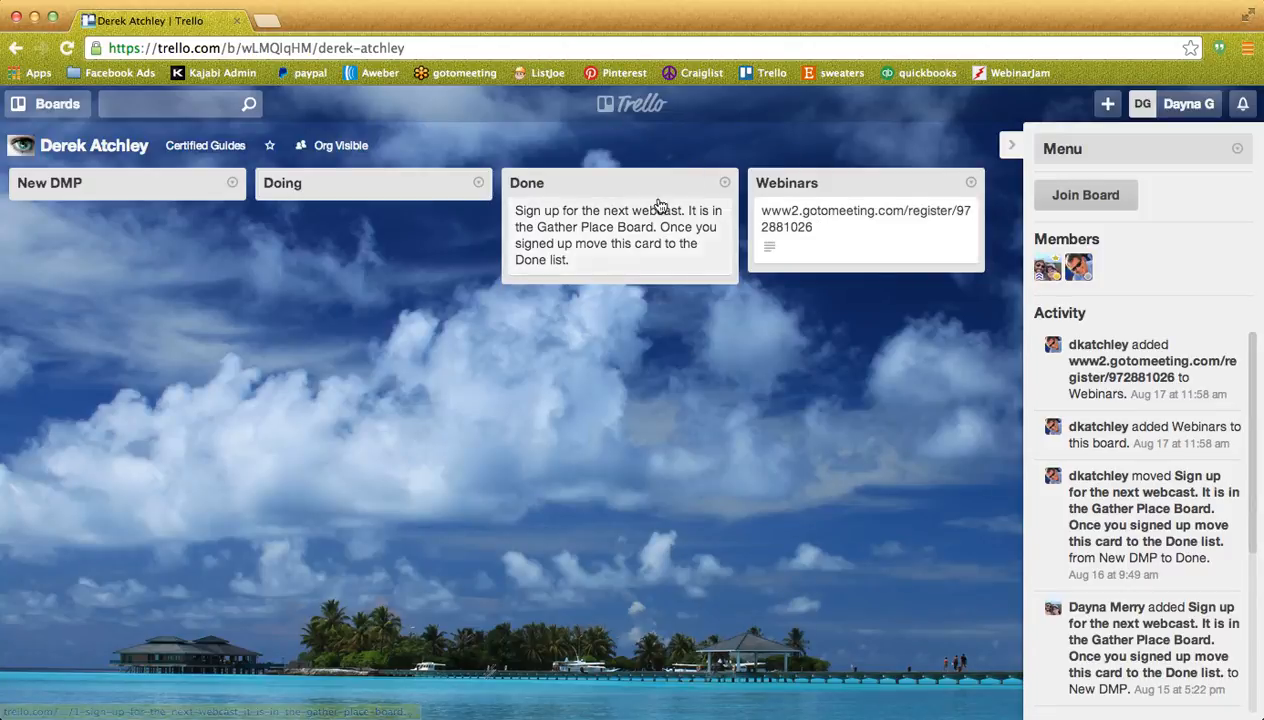
mouse_move(632, 103)
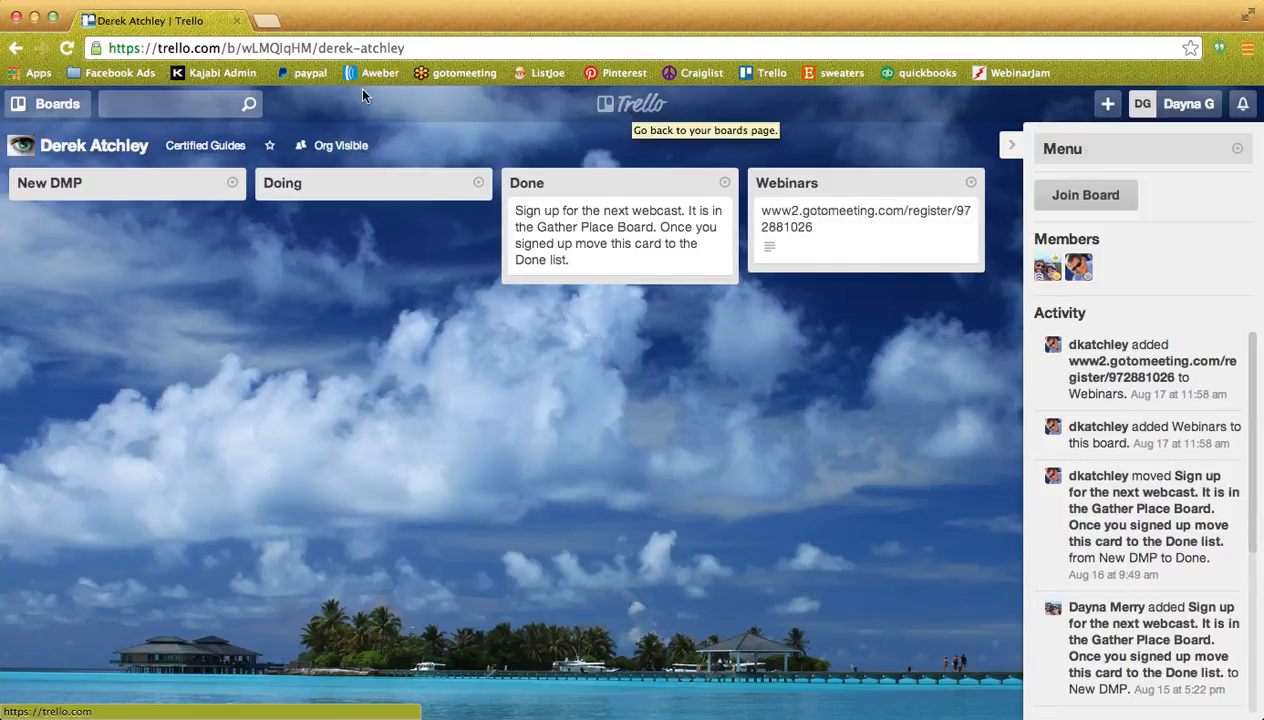
click(204, 145)
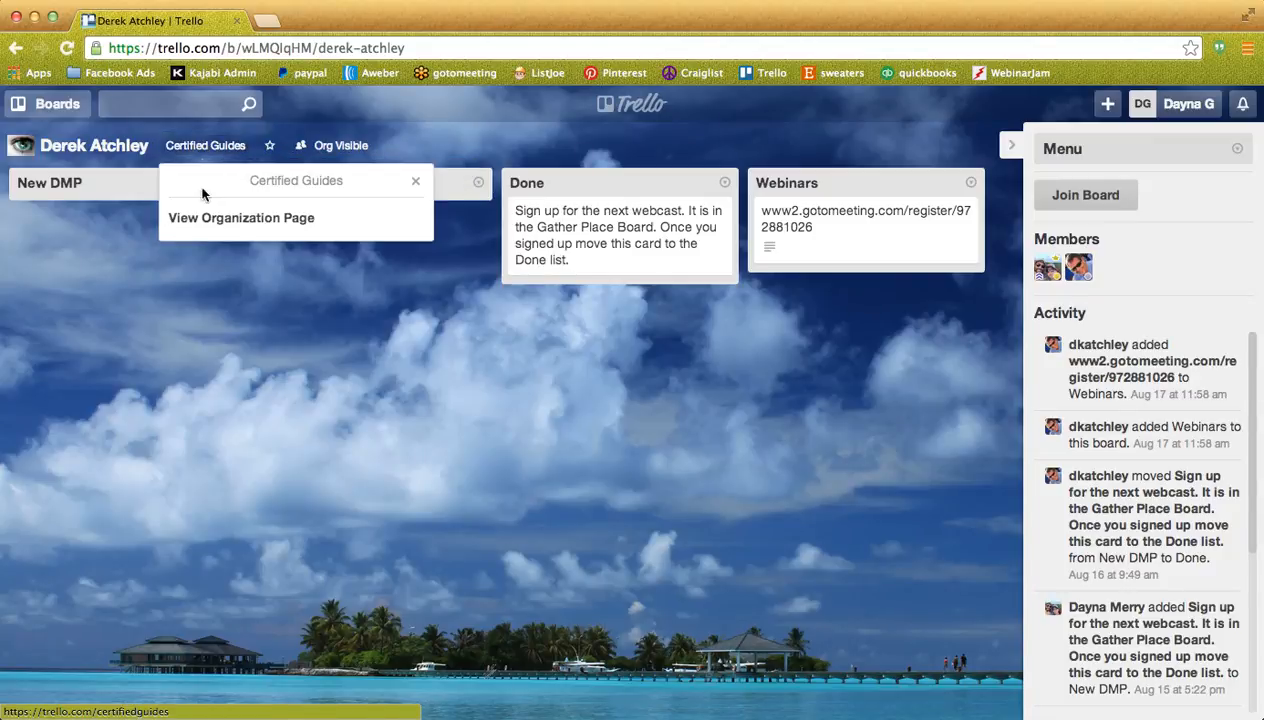
click(241, 217)
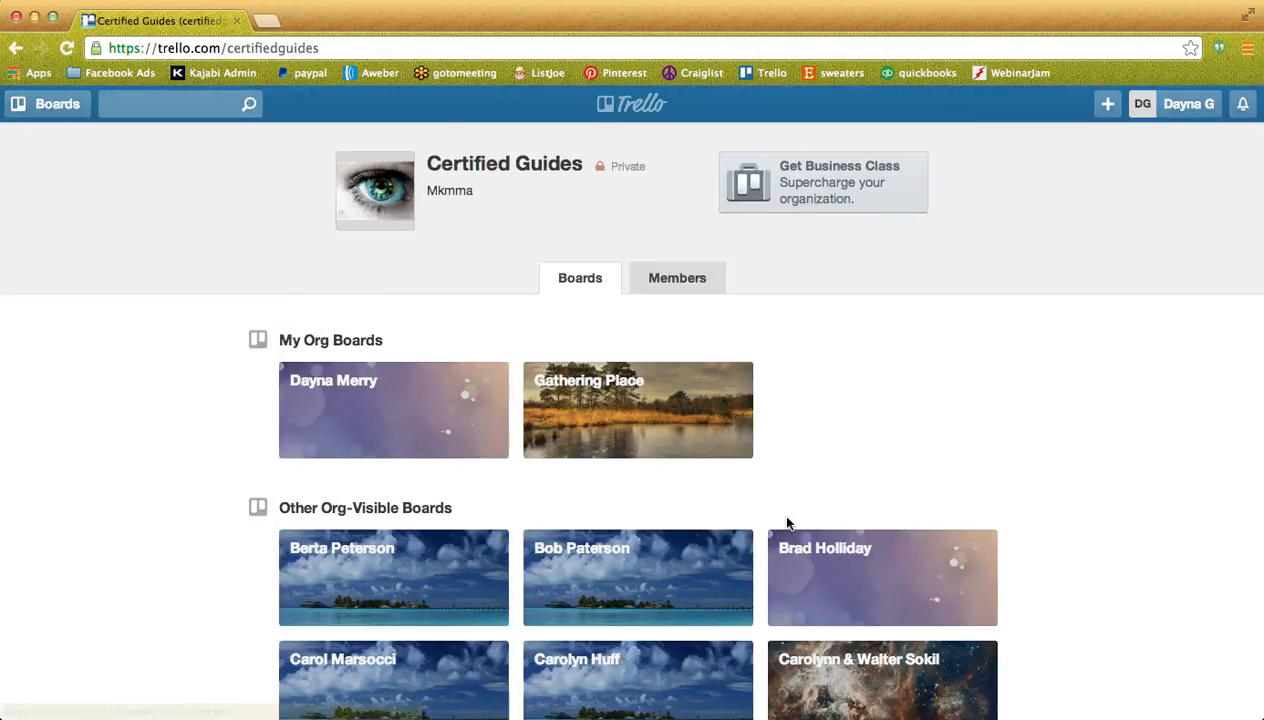
scroll(down, 3)
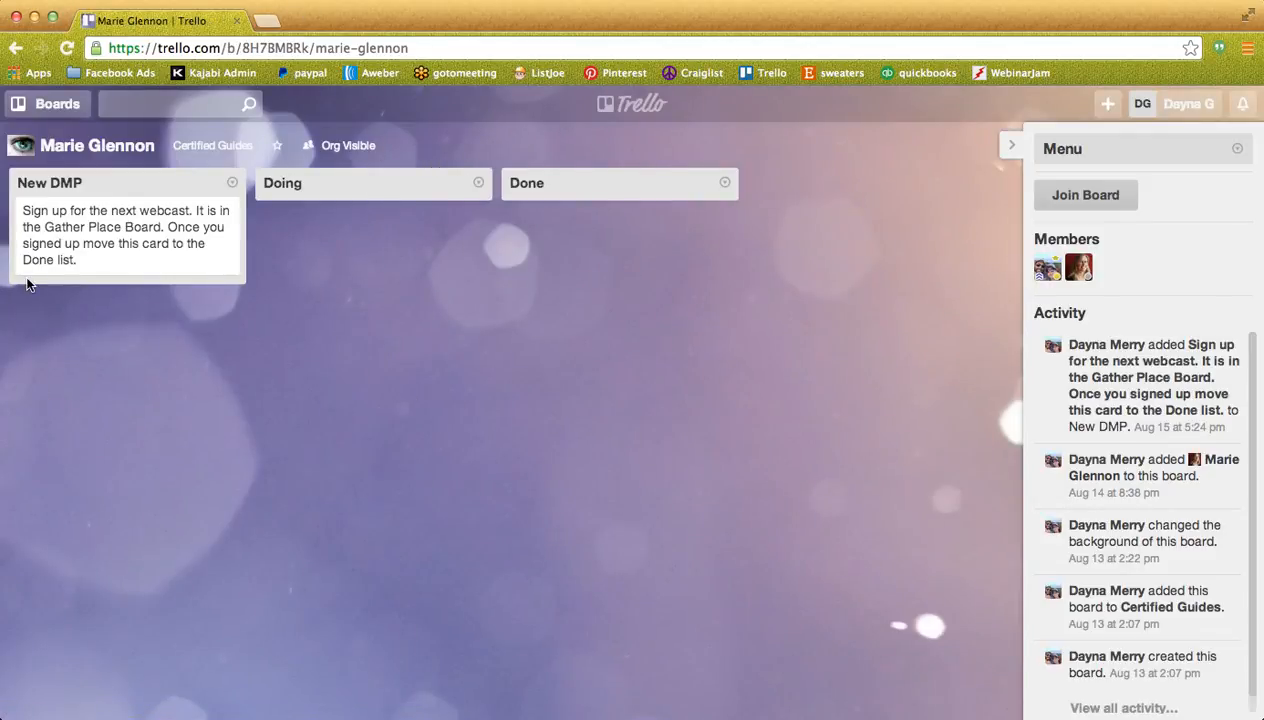
mouse_move(369, 429)
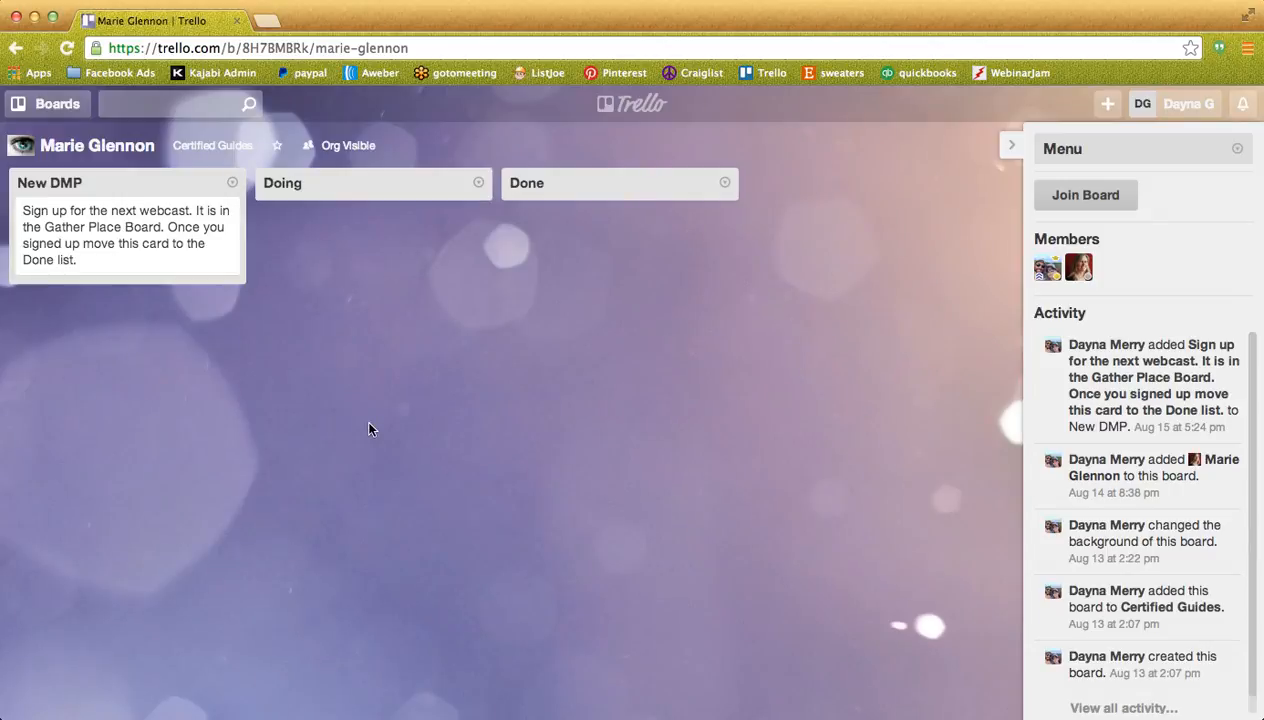
mouse_move(238, 390)
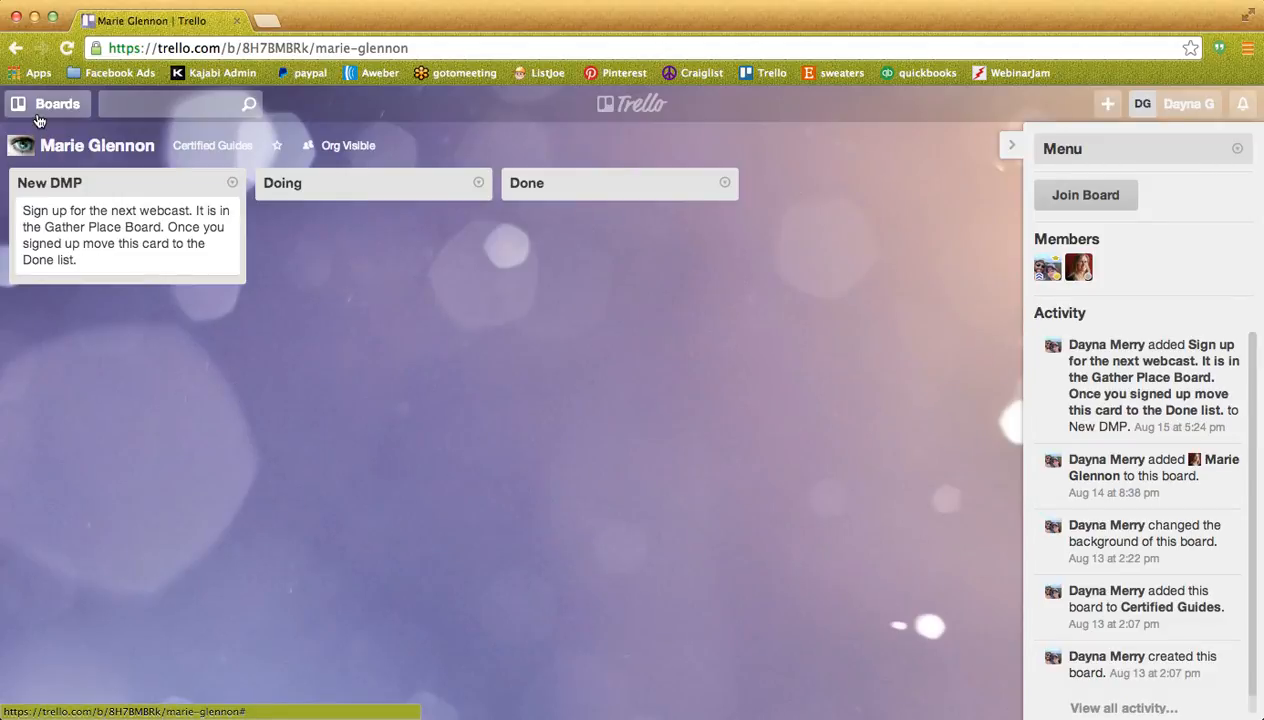
Choose Gathering Place from the Boards menu to reopen it.
click(47, 103)
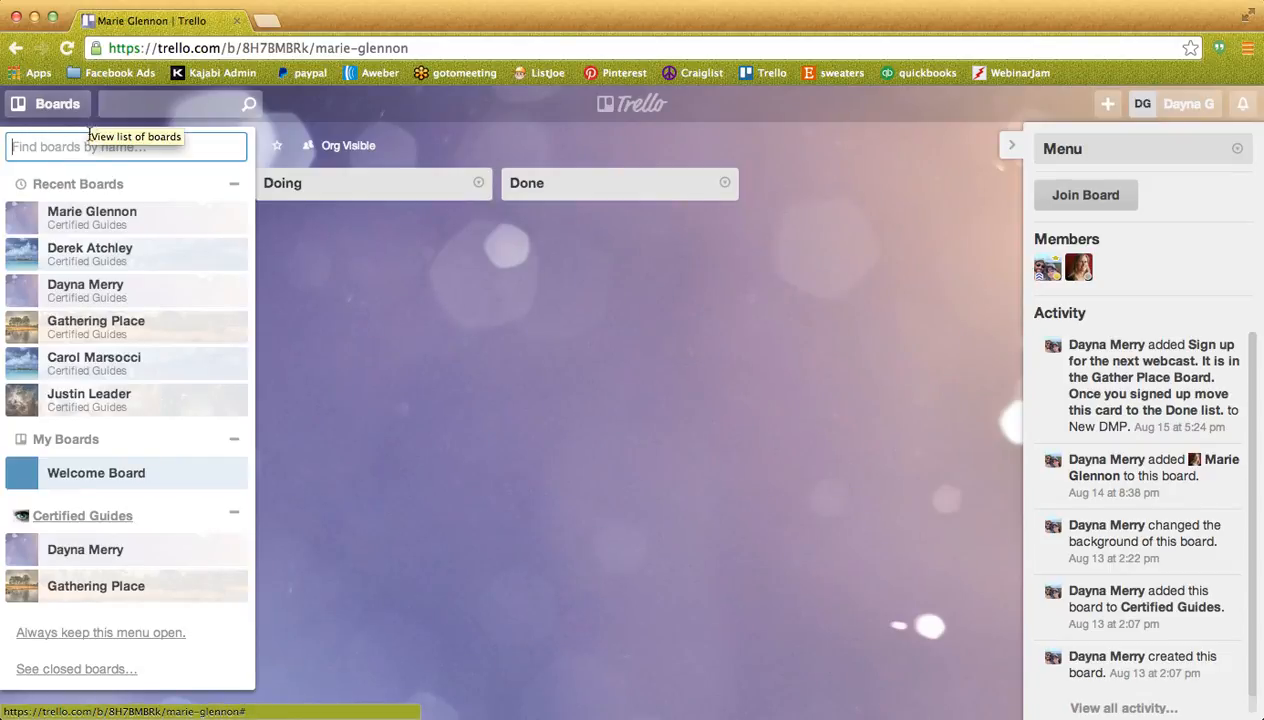
mouse_move(95, 327)
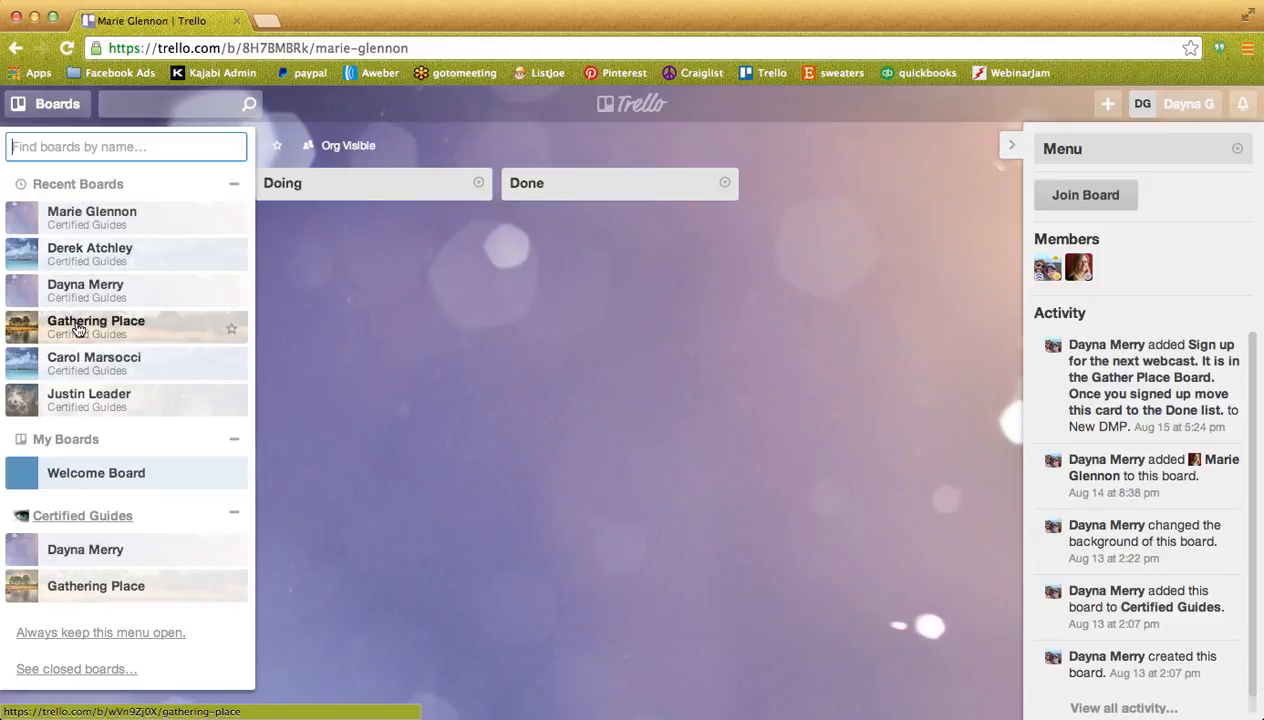
mouse_move(78, 442)
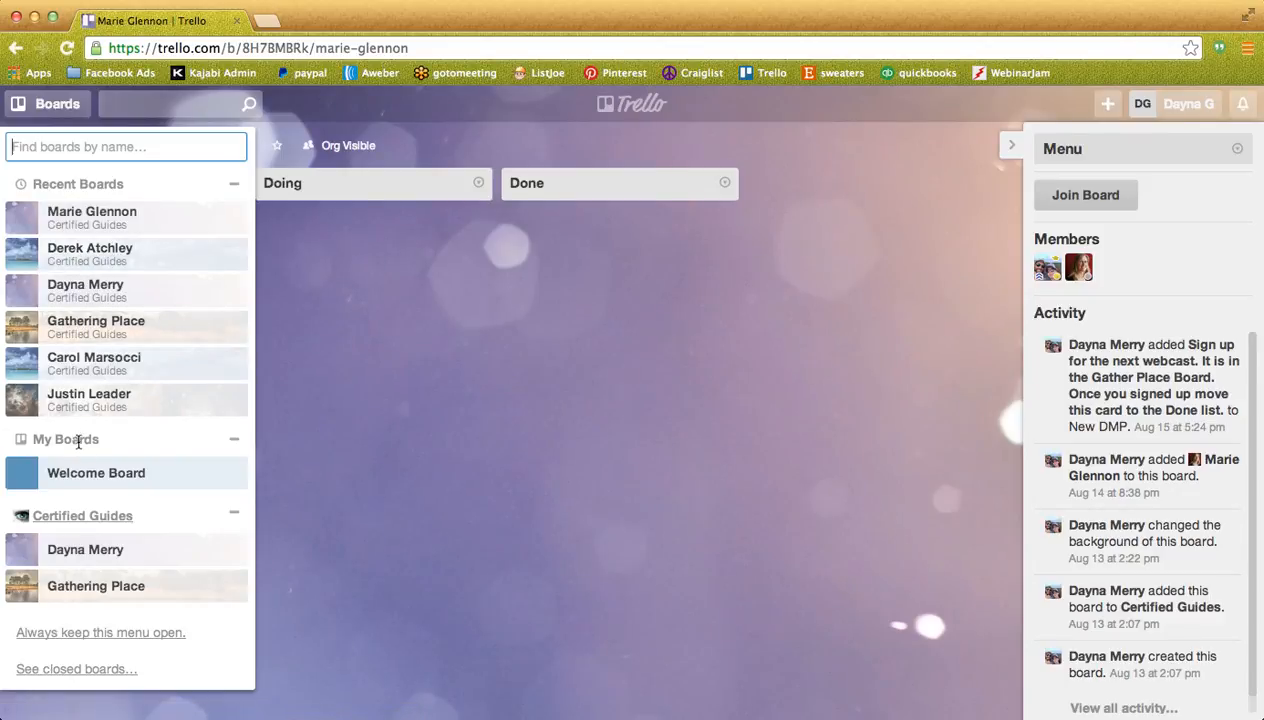
mouse_move(85, 549)
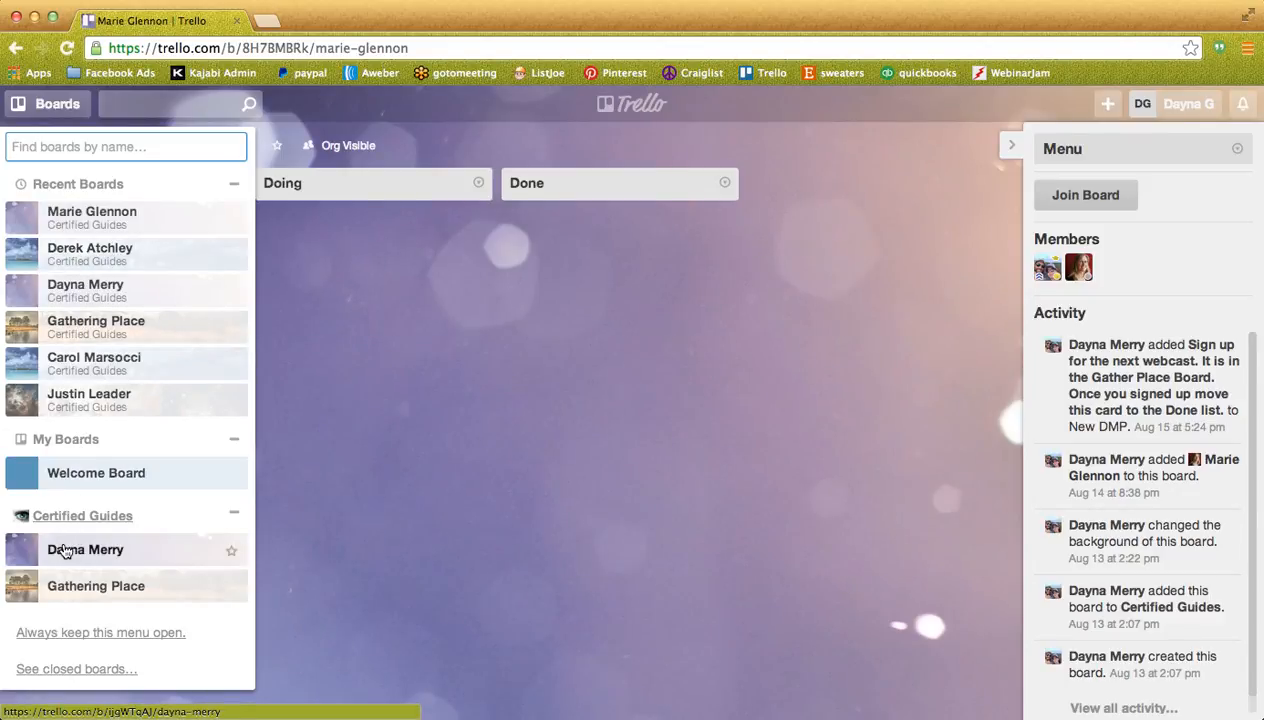
mouse_move(71, 564)
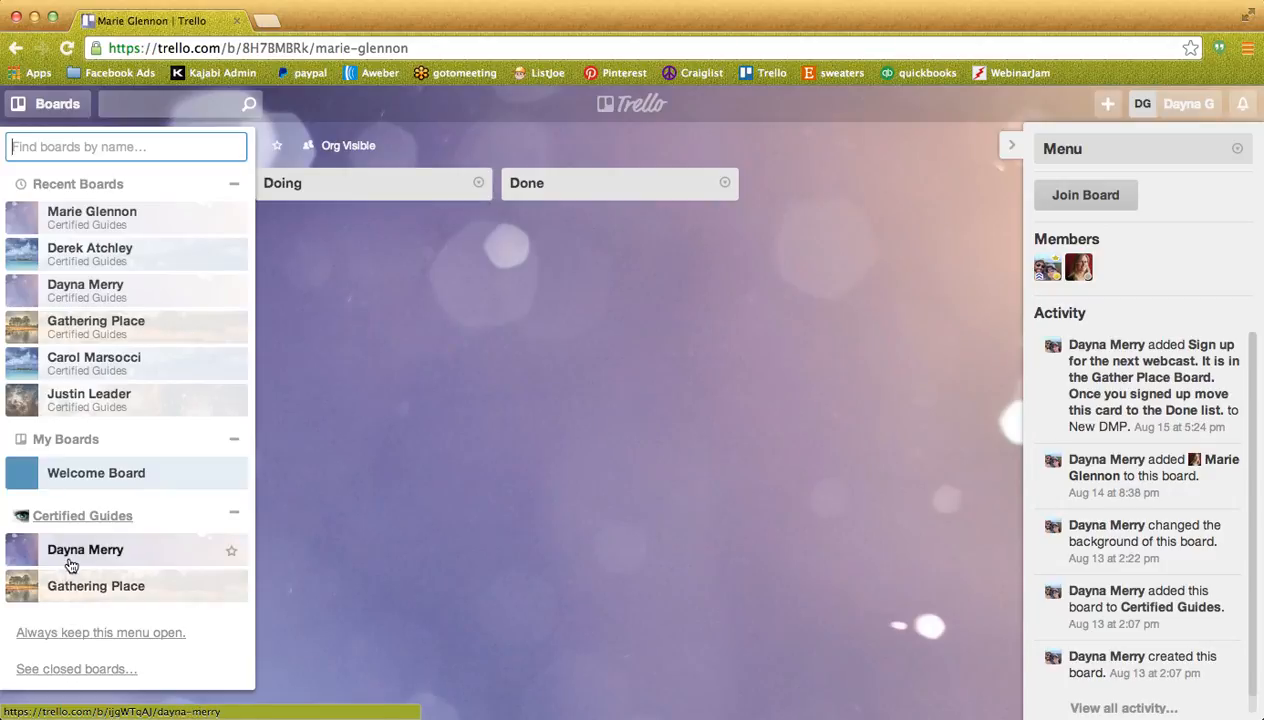
click(96, 586)
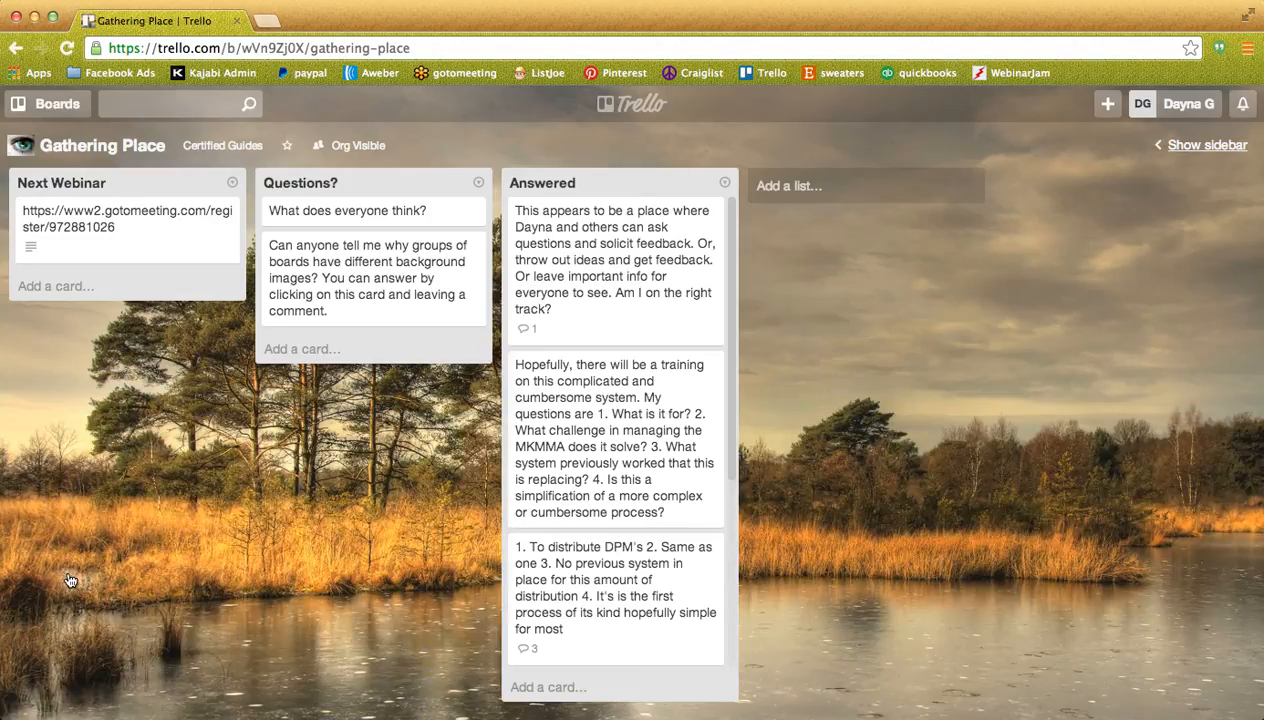
mouse_move(107, 577)
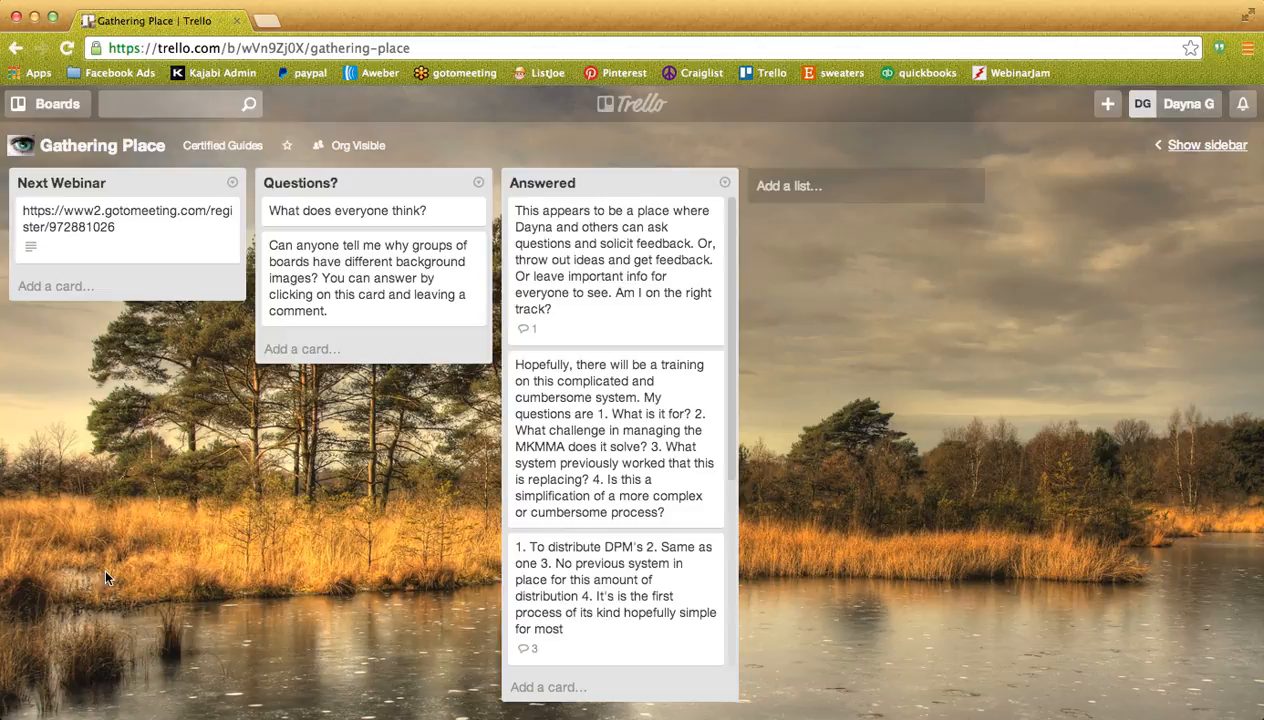
mouse_move(518, 355)
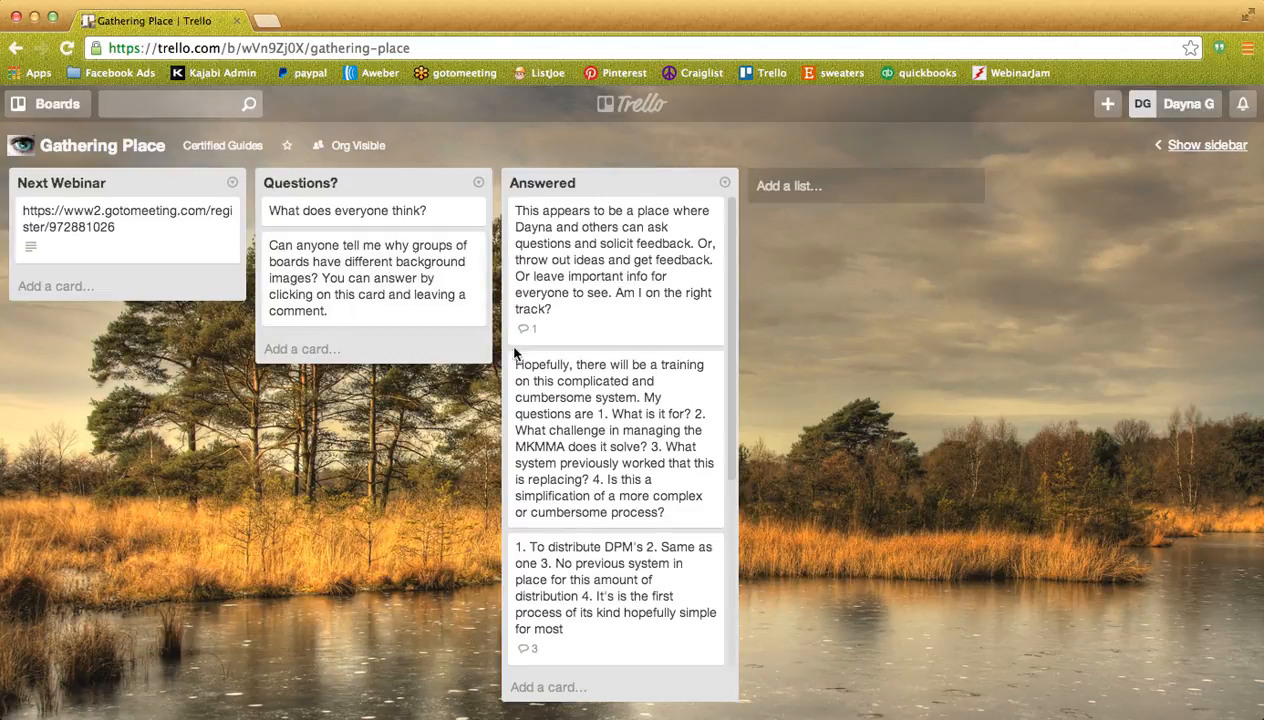
mouse_move(1050, 505)
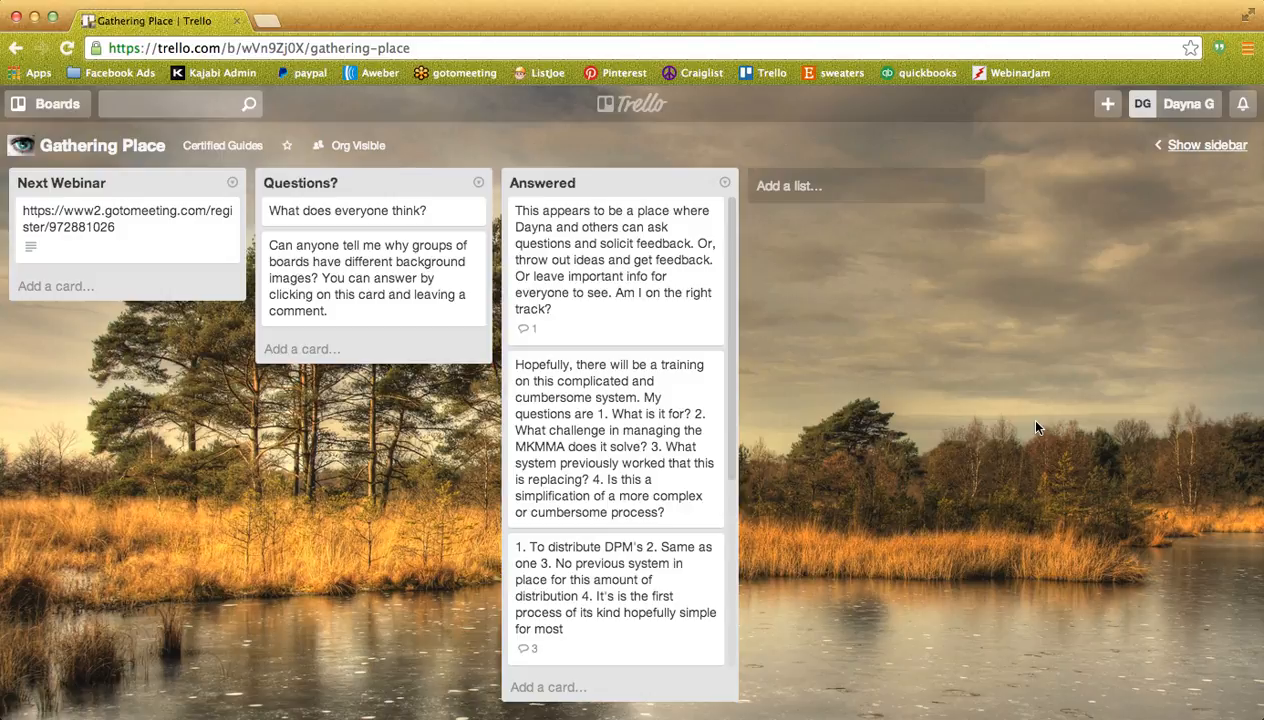
mouse_move(868, 292)
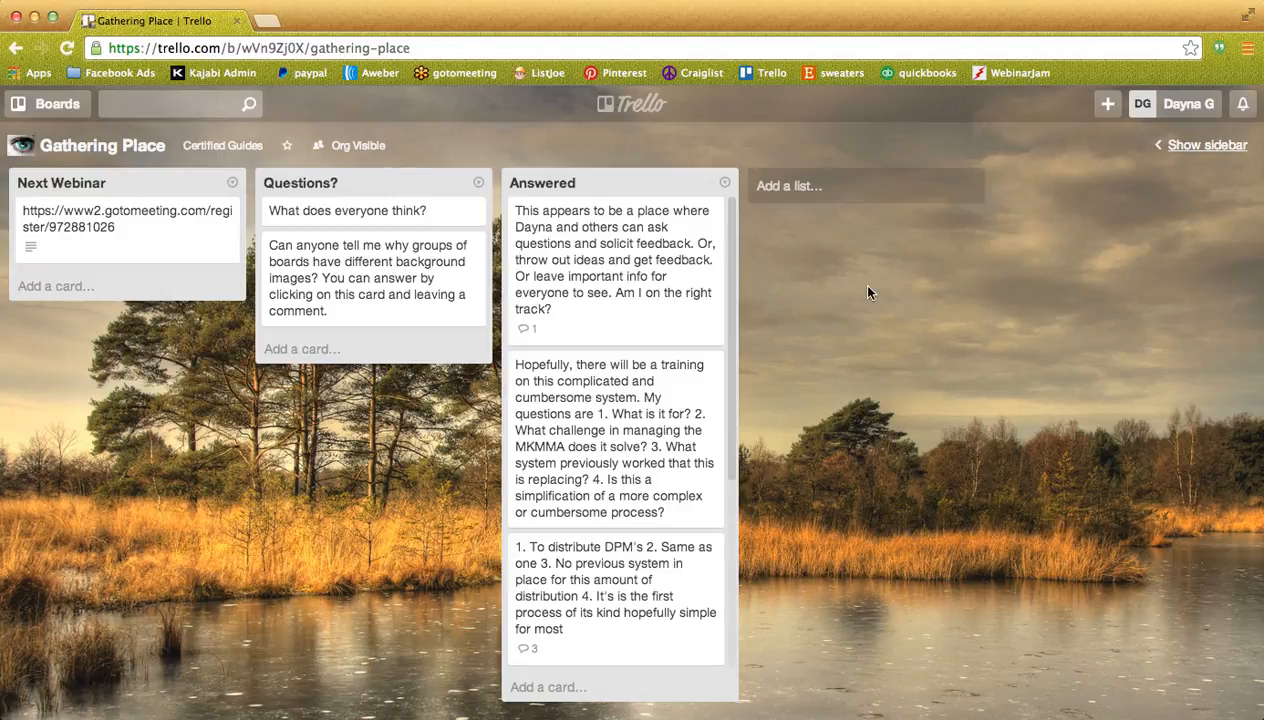